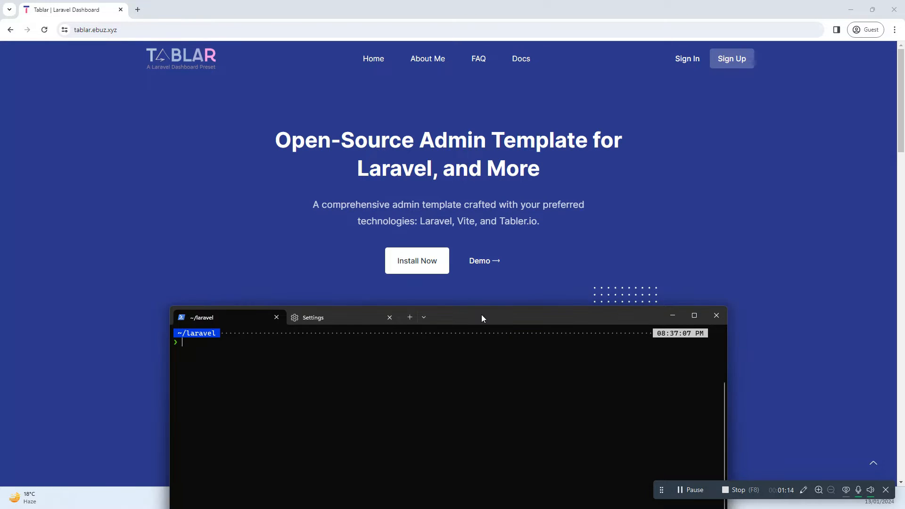
Run composer create-project laravel/laravel tablar in ~/laravel and let it finish
type("composer cr")
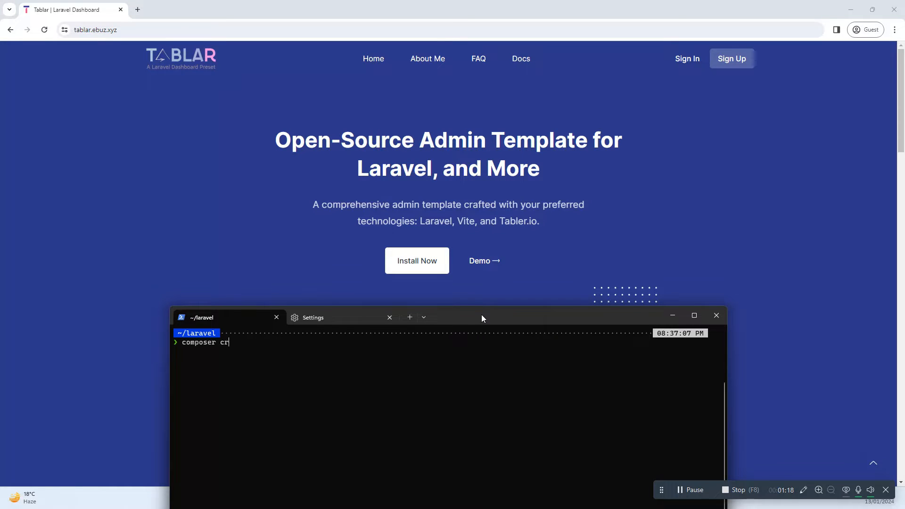
type("eate-pr")
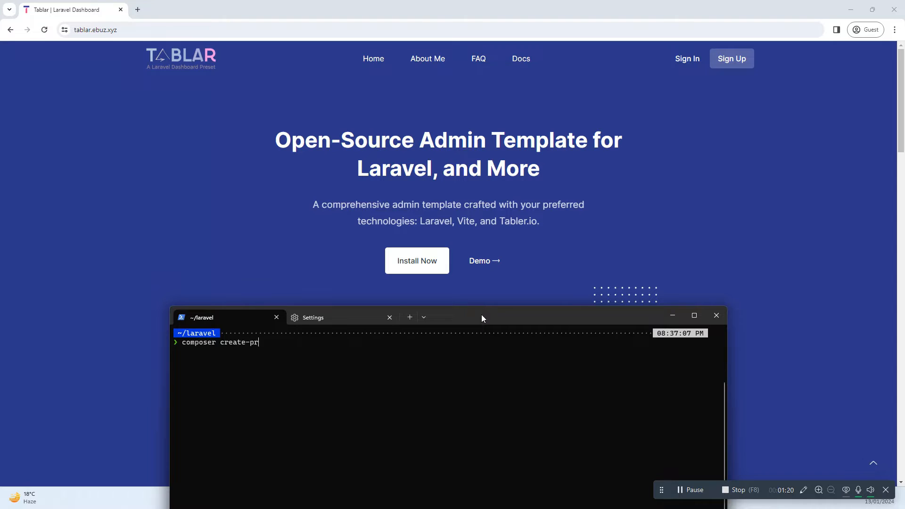
type("oject la")
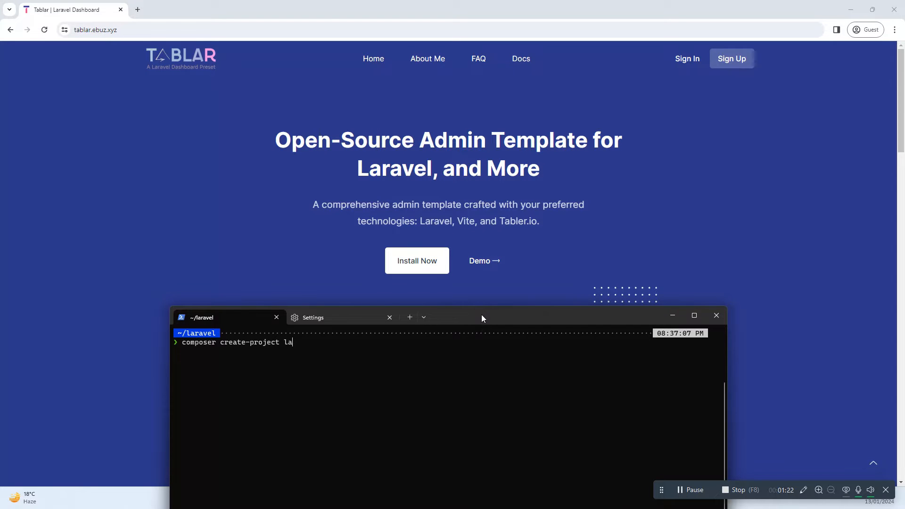
type("r")
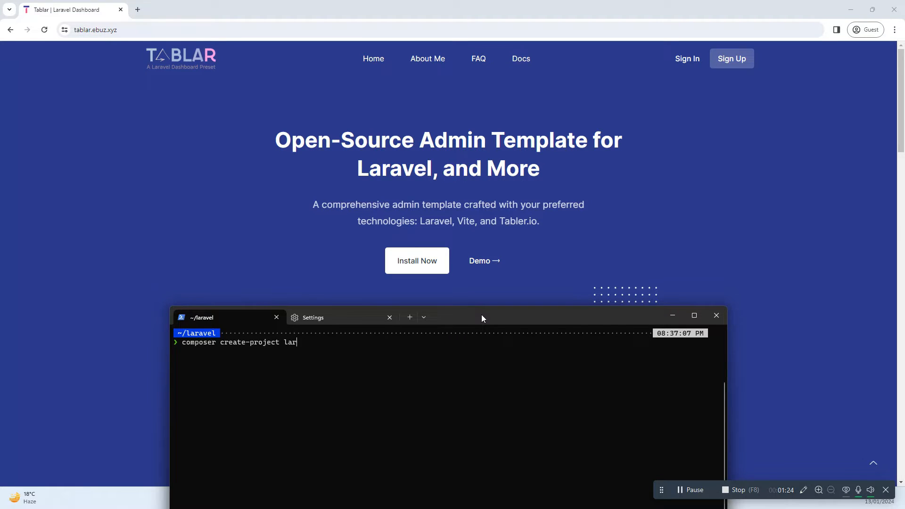
type("avel")
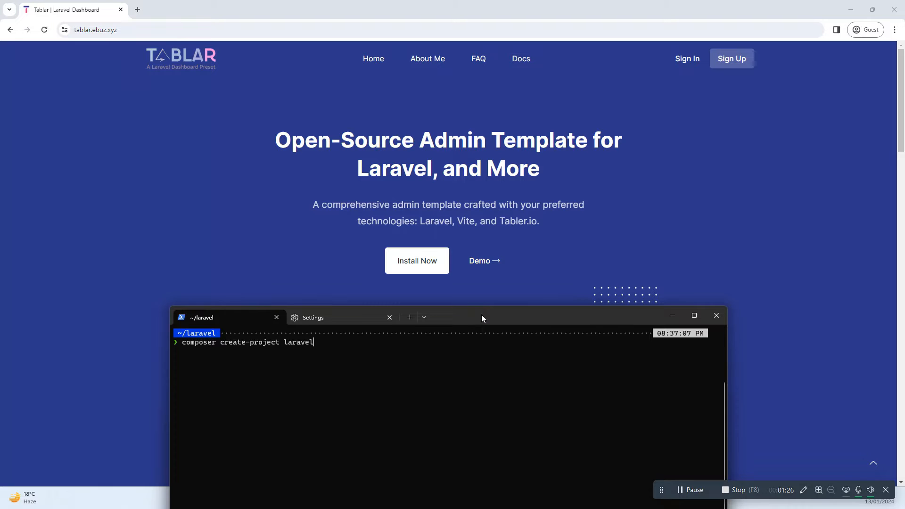
type("/laravel")
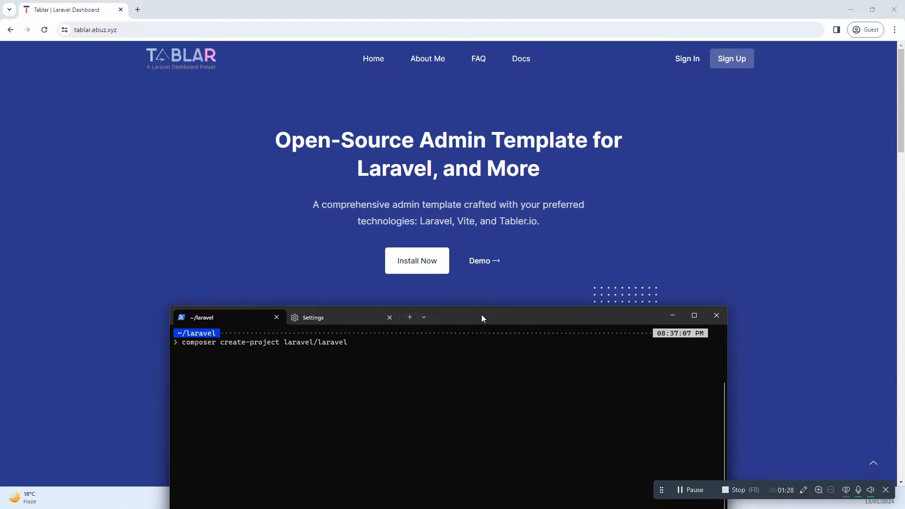
type("tablar")
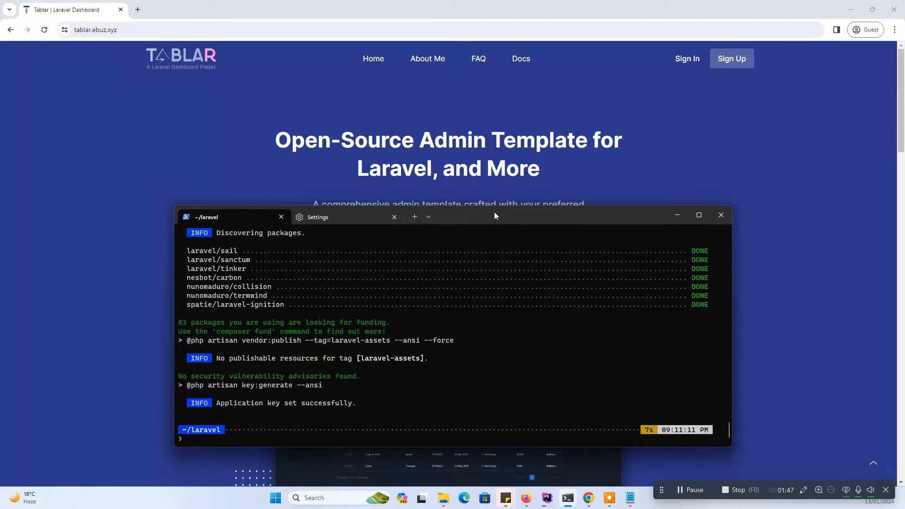
Enter the tablar folder, run ddev config with defaults, then ddev start to serve tablar.ddev.site
type("cd t")
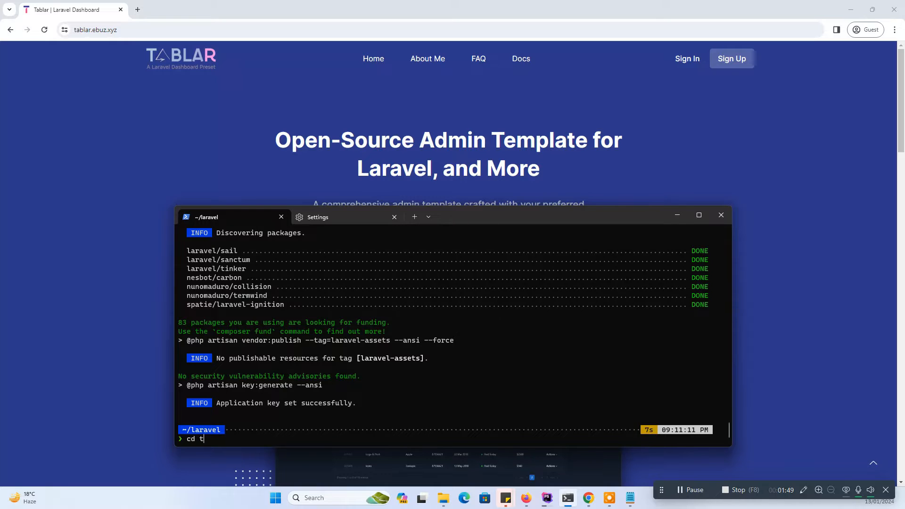
type("ablar")
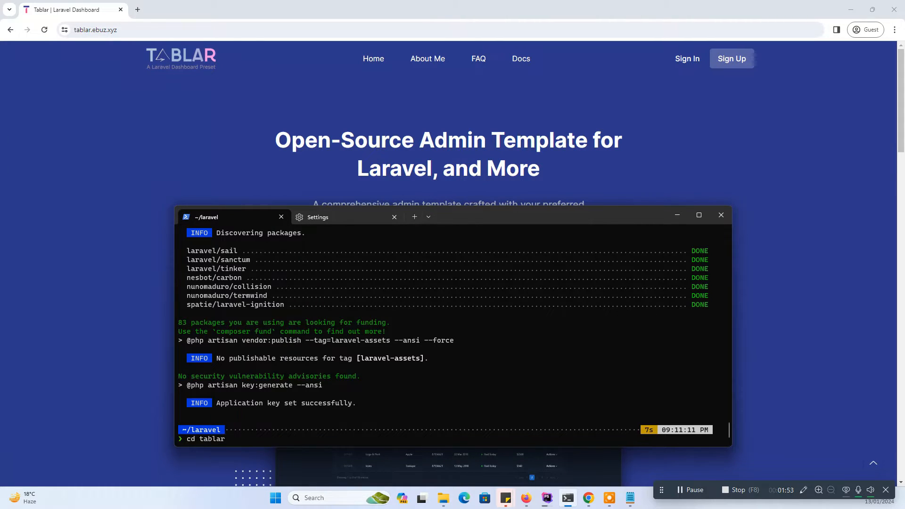
type("ls")
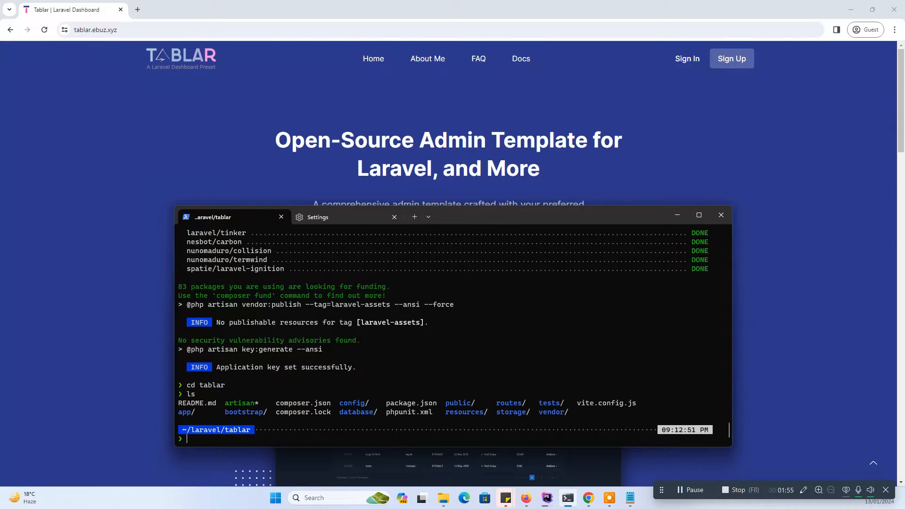
type("ddev config")
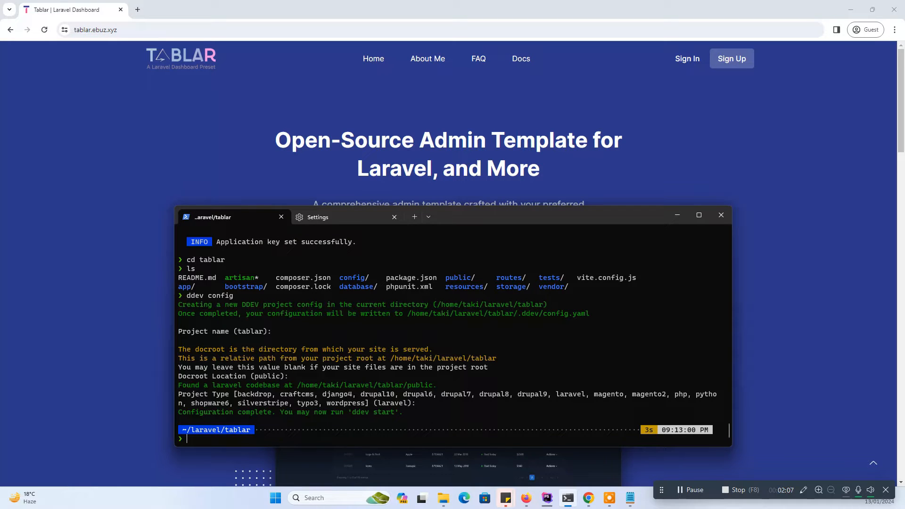
type("ddev start")
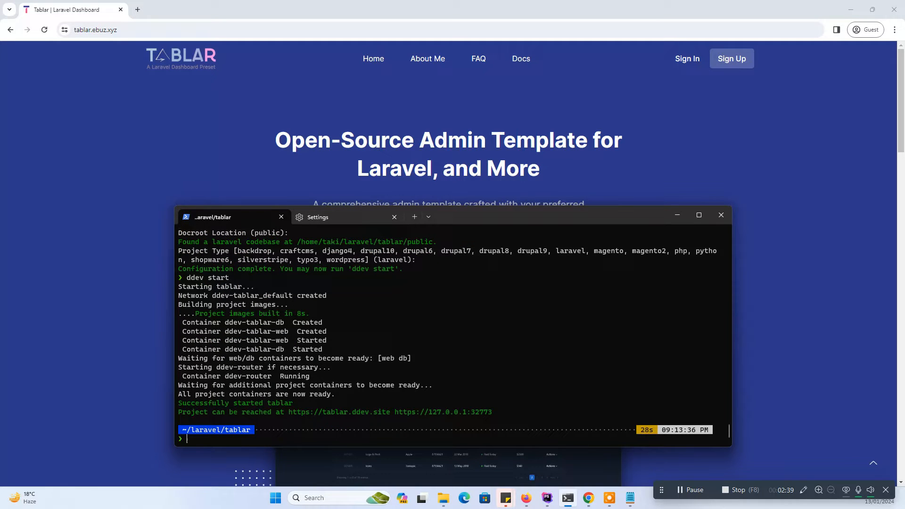
mouse_move(340, 411)
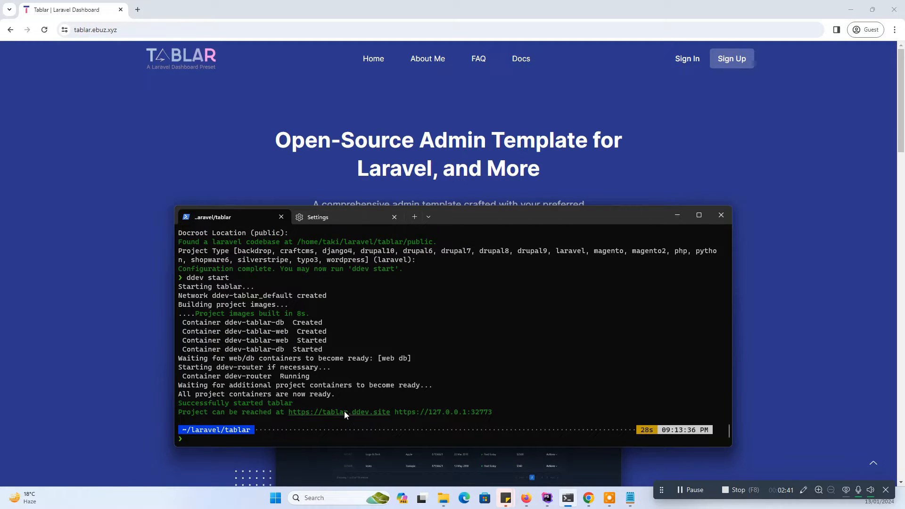
Run ddev composer install and hit the PHP 8.1 vs required 8.2 lock-file error
double_click(339, 412)
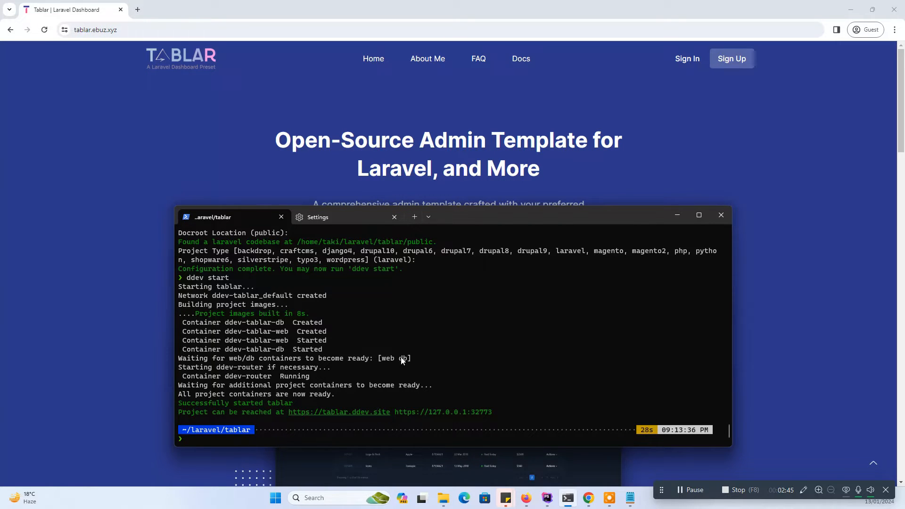
left_click(249, 9)
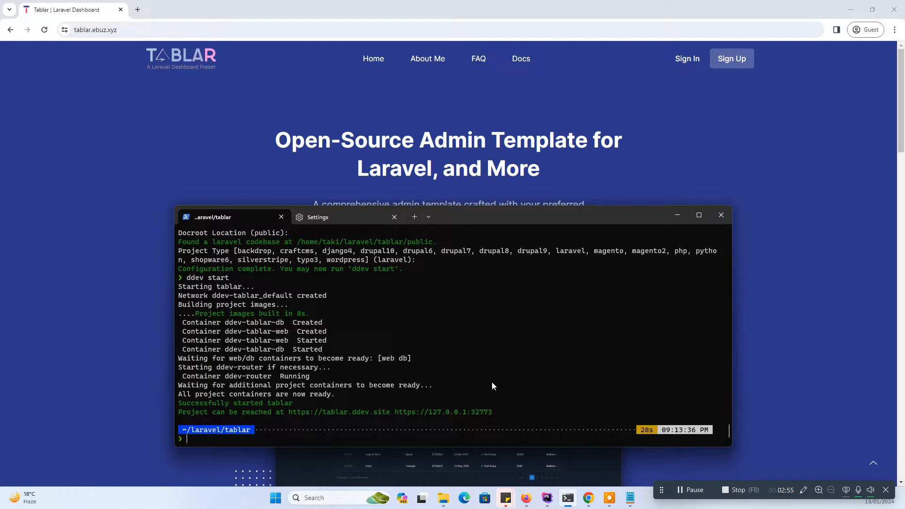
type("ddev")
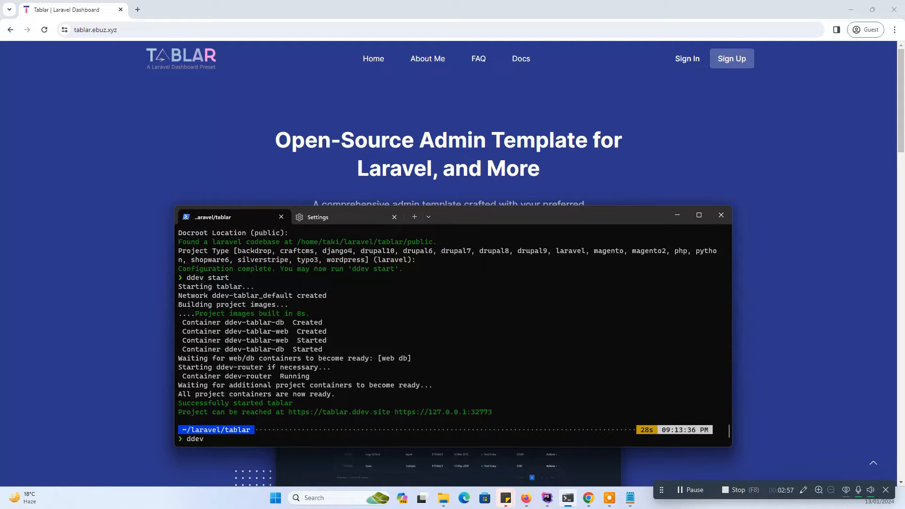
type("compose")
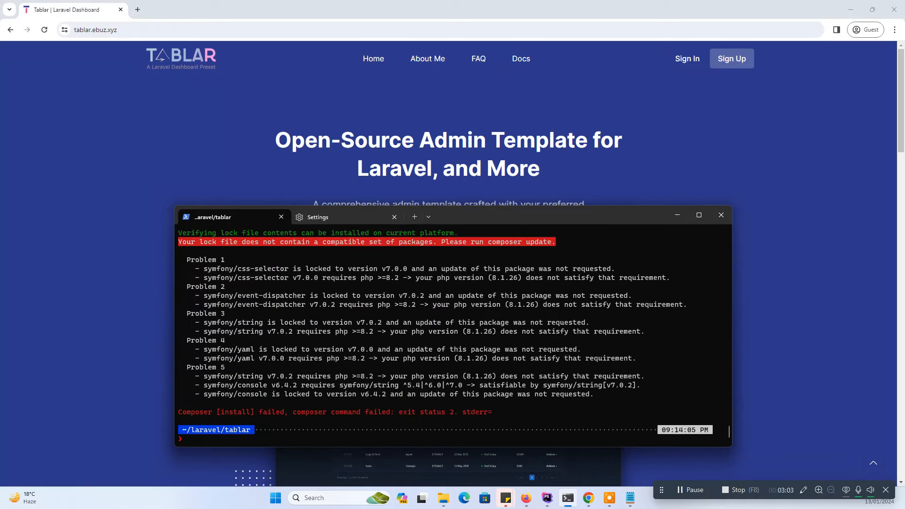
mouse_move(501, 344)
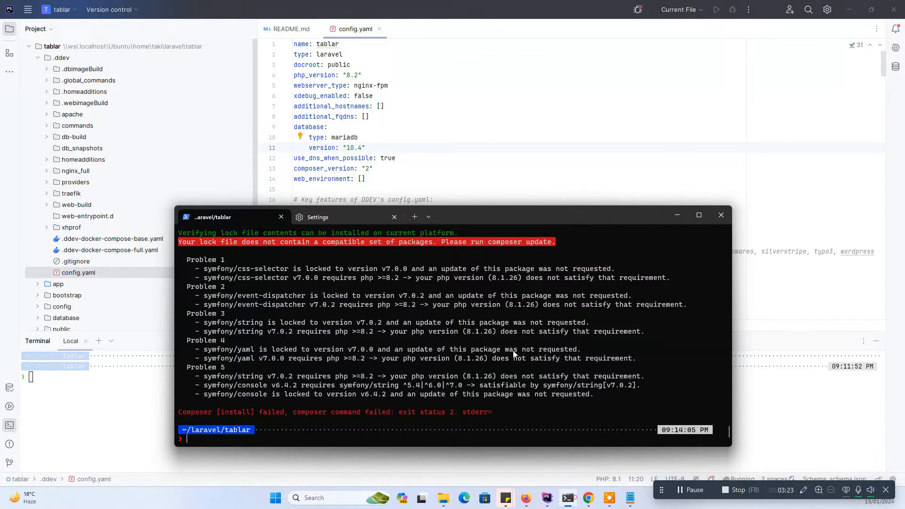
Restart DDEV with php_version 8.2 and rerun ddev composer install successfully
type("ddev start")
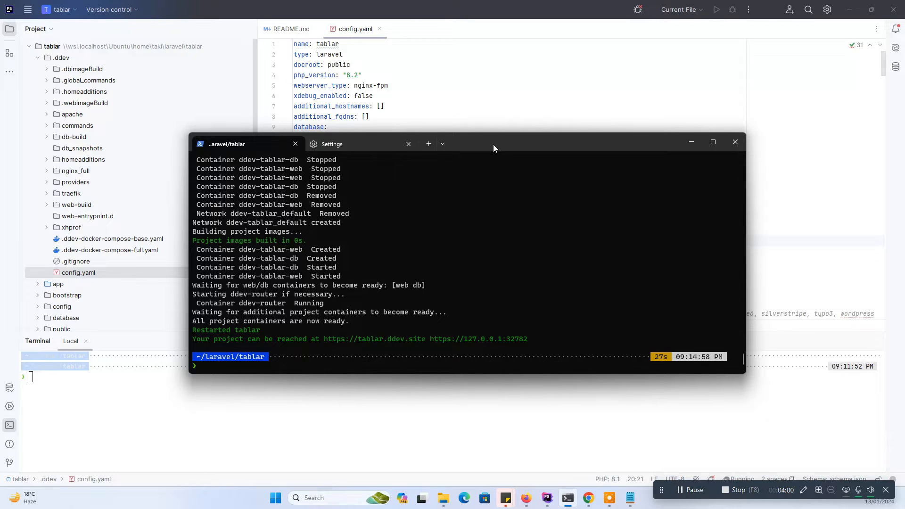
type("ddev composer install")
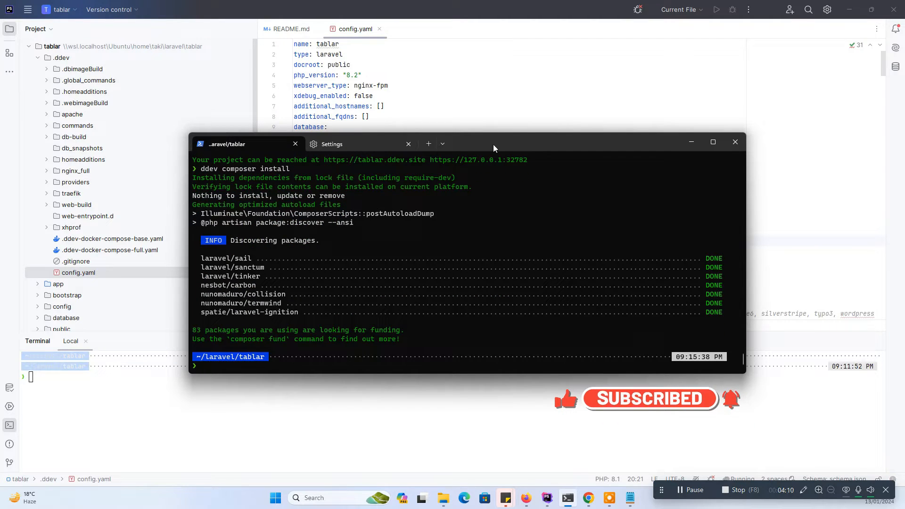
mouse_move(414, 283)
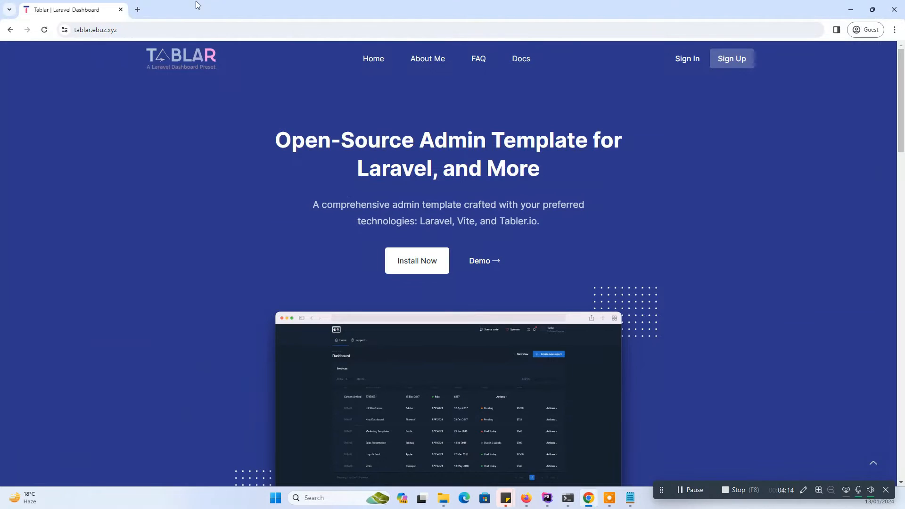
Load tablar.ddev.site in a new Chrome tab to see the Laravel welcome page
left_click(137, 10)
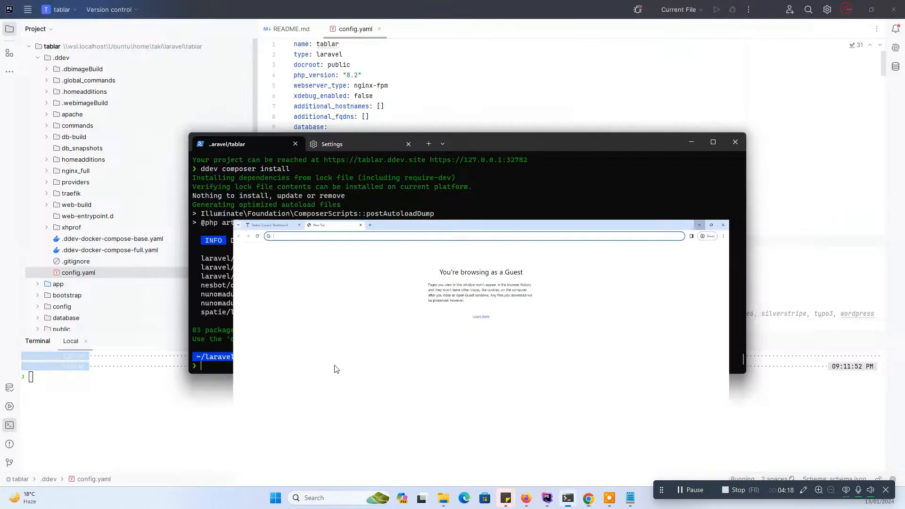
left_click(723, 225)
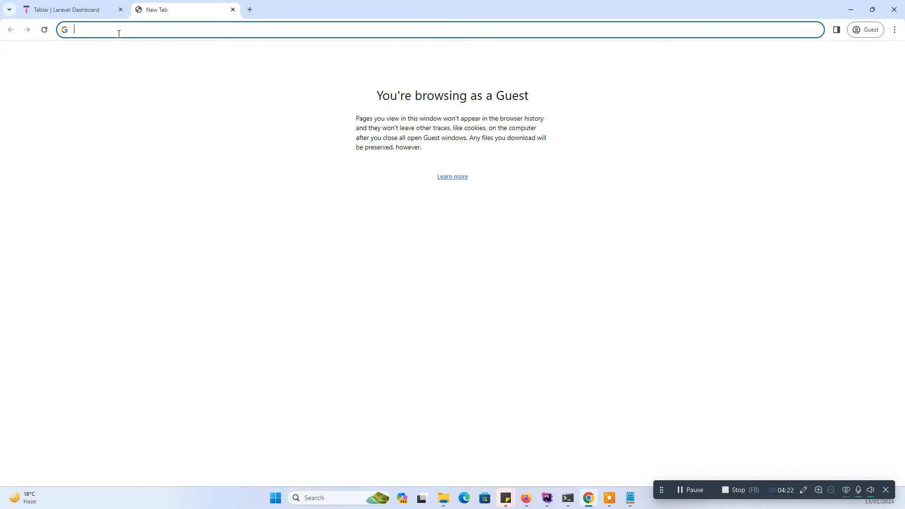
type("tablar.de")
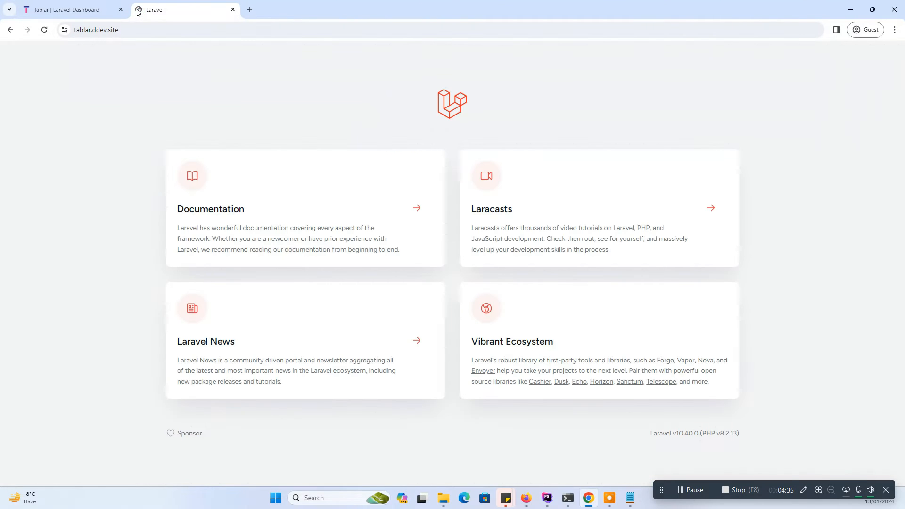
mouse_move(178, 190)
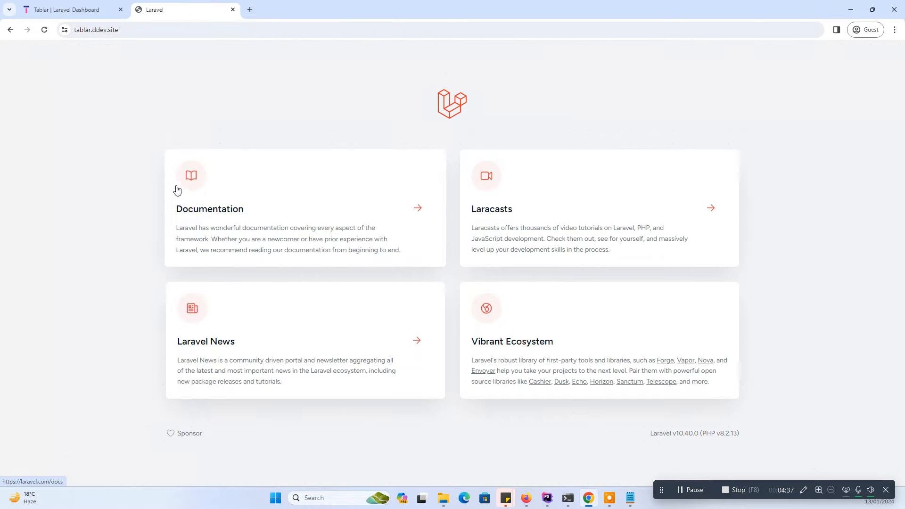
mouse_move(851, 10)
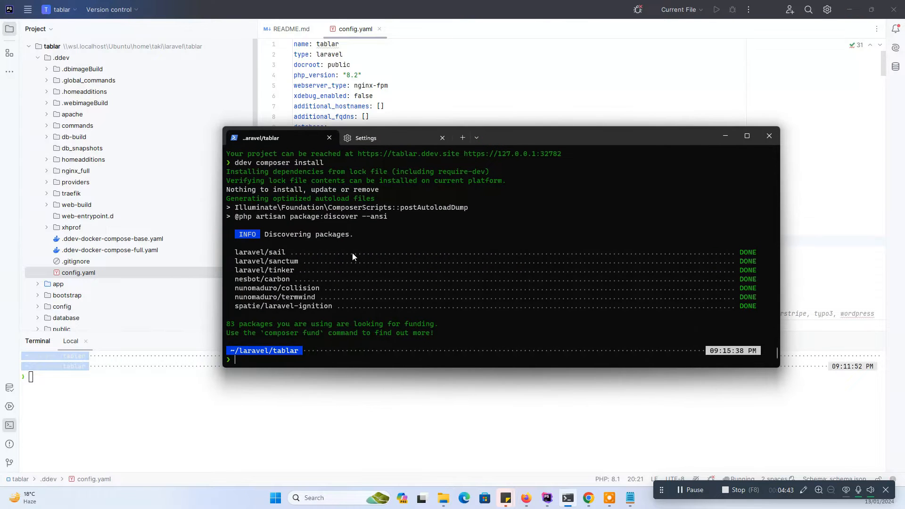
mouse_move(588, 497)
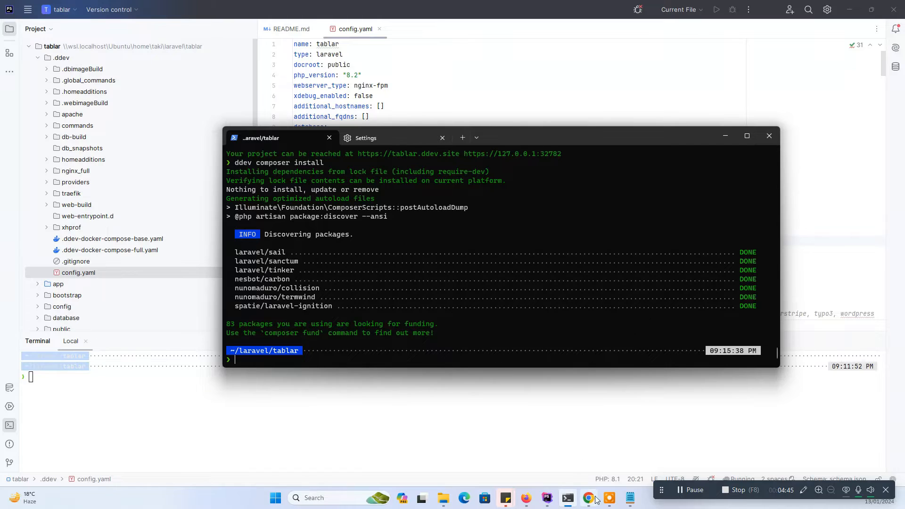
View the Installation page in the Tablar docs, then return to the terminal
left_click(586, 497)
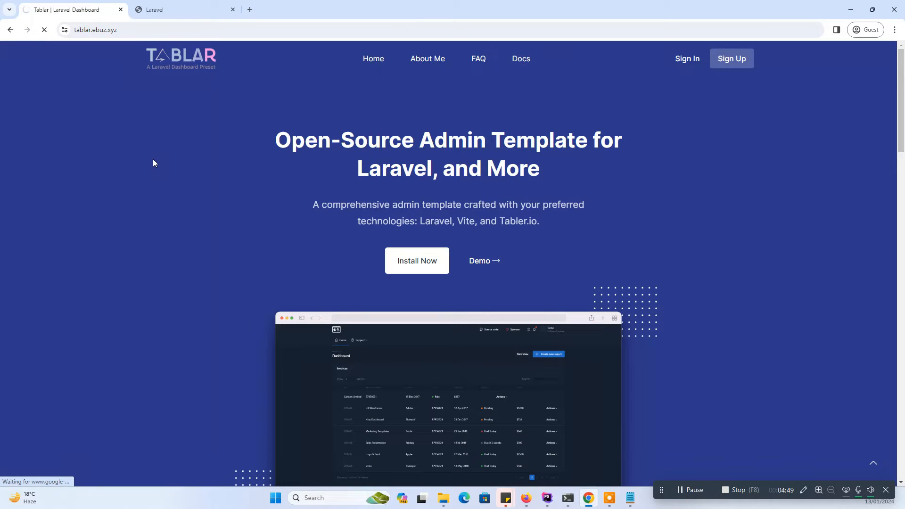
left_click(520, 58)
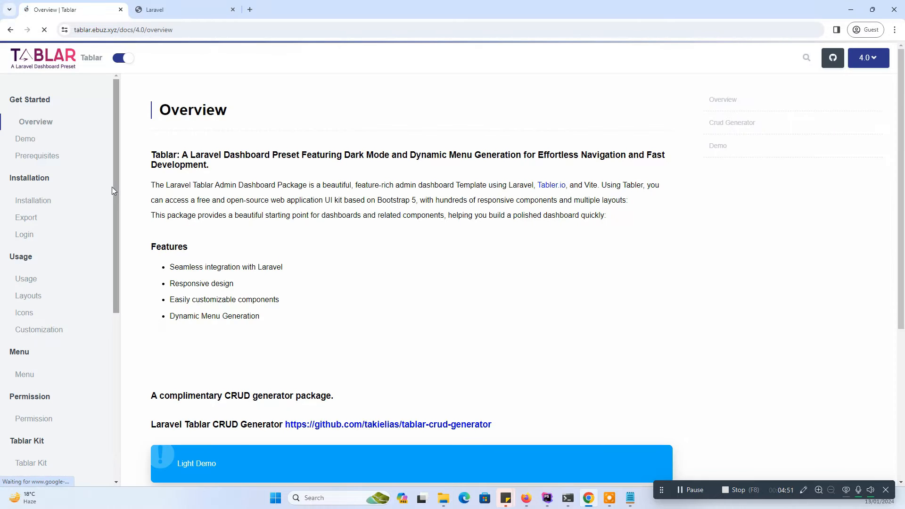
left_click(33, 201)
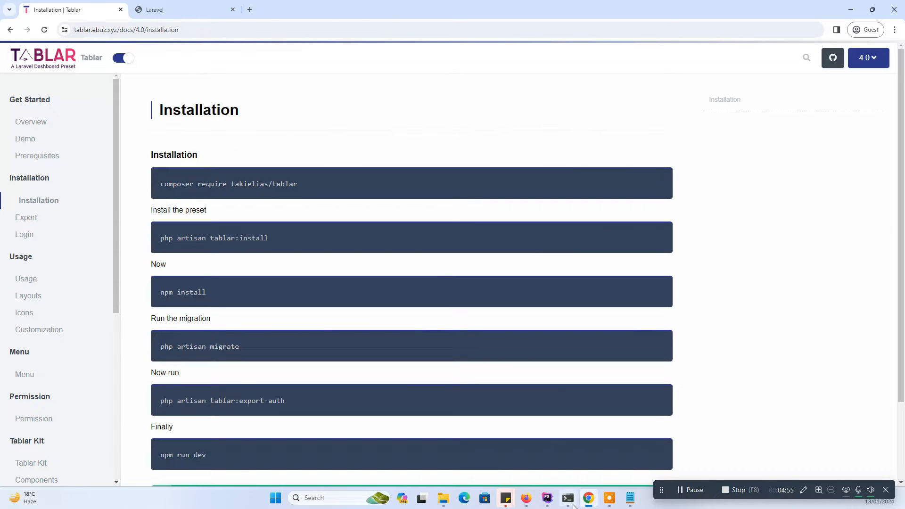
left_click(567, 498)
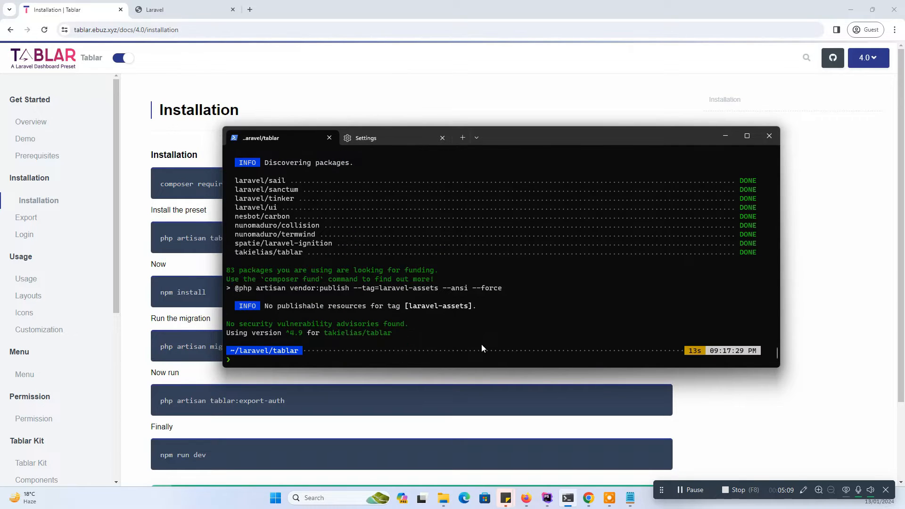
Require takielias/tablar, run tablar:install, ddev npm install and ddev php artisan migrate
left_click(652, 232)
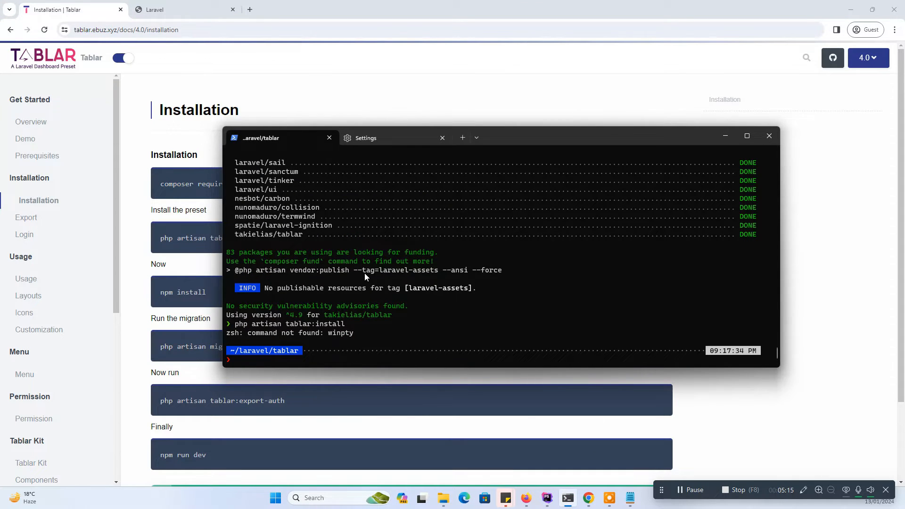
type("ddev php artisan tablar:install")
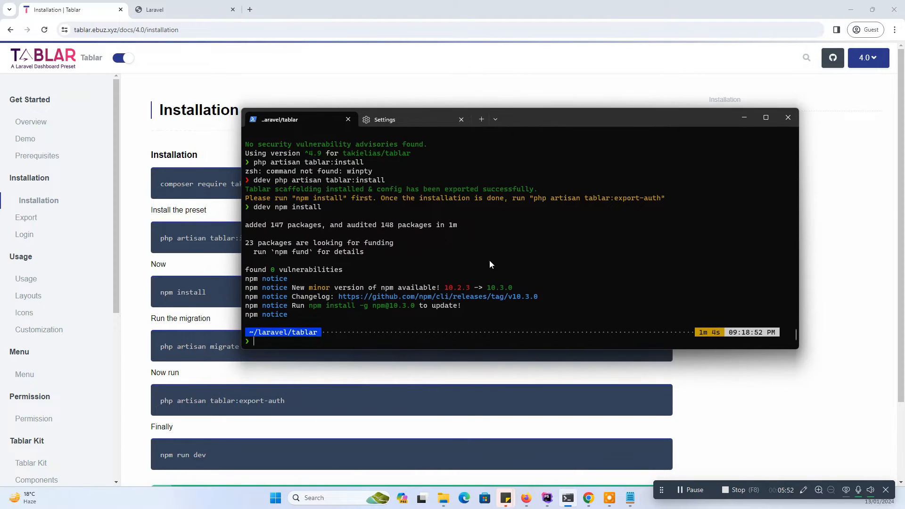
type("ddev php artisan migrate")
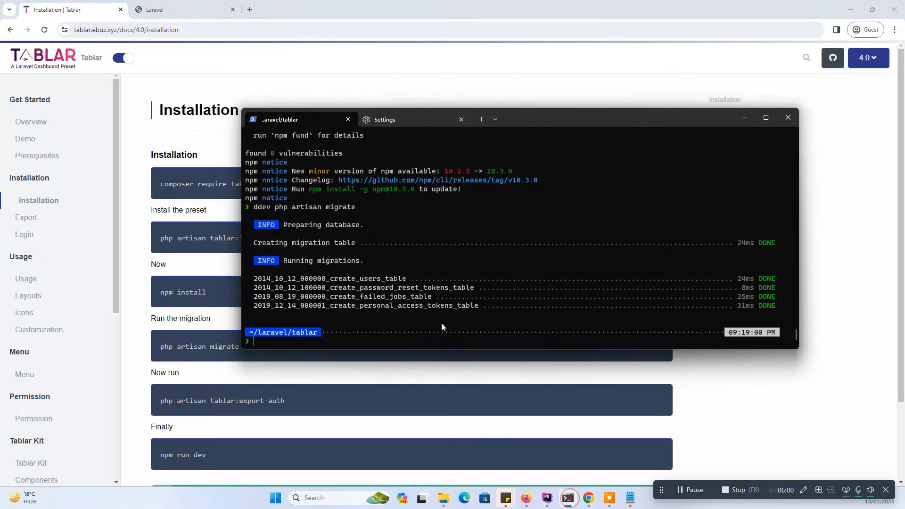
type("ddev php artisan tablar:export-auth")
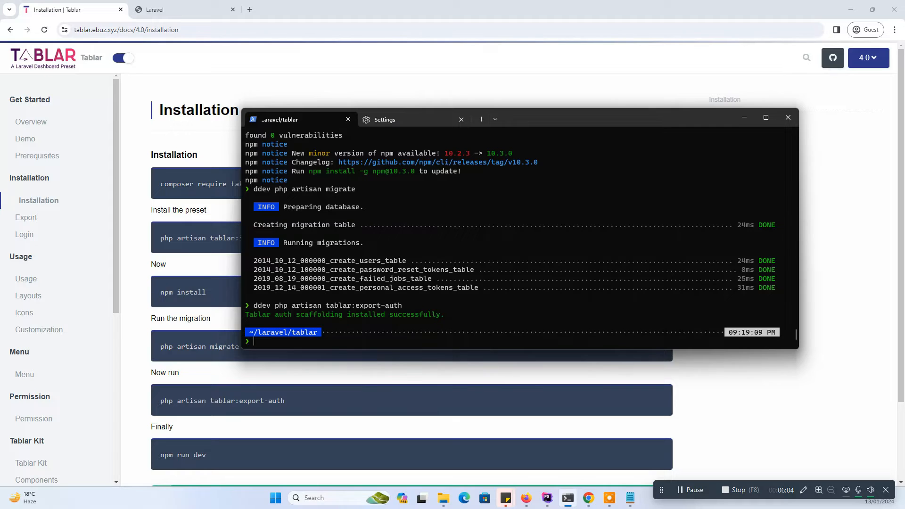
mouse_move(359, 341)
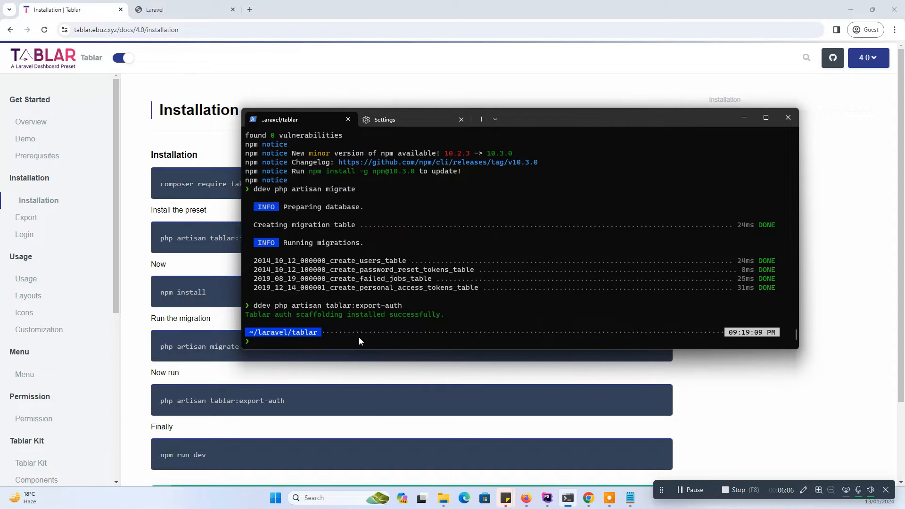
Launch ddev npm run dev to start the Vite server and return to the browser
scroll("down", 3)
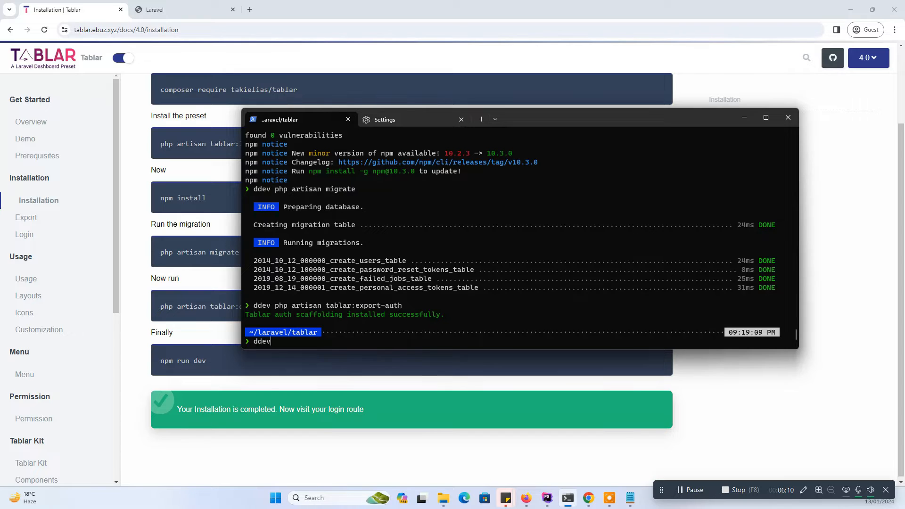
type("npm run dev")
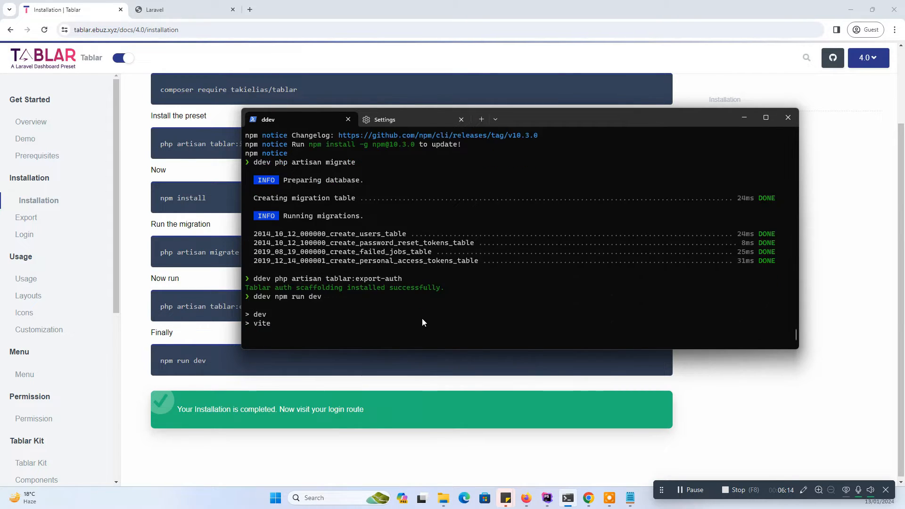
left_click(787, 119)
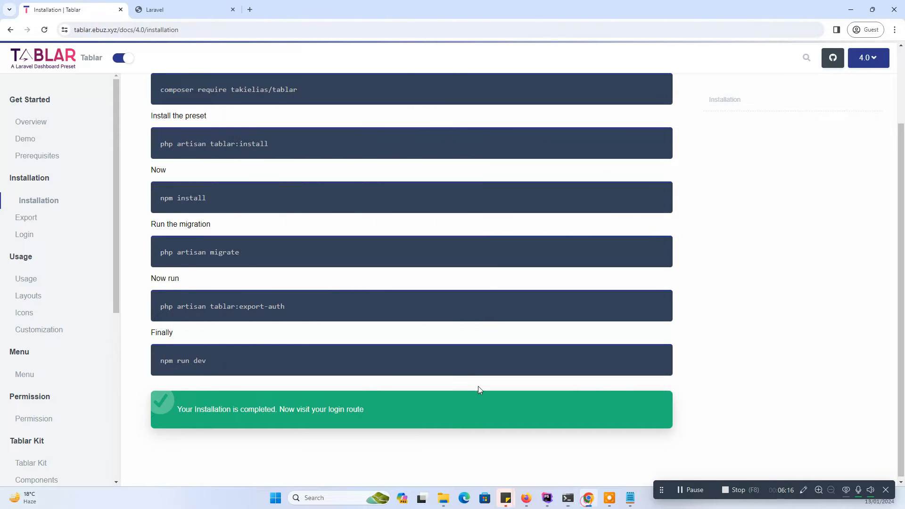
Go to the Login page on the local Laravel site at tablar.ddev.site
left_click(185, 9)
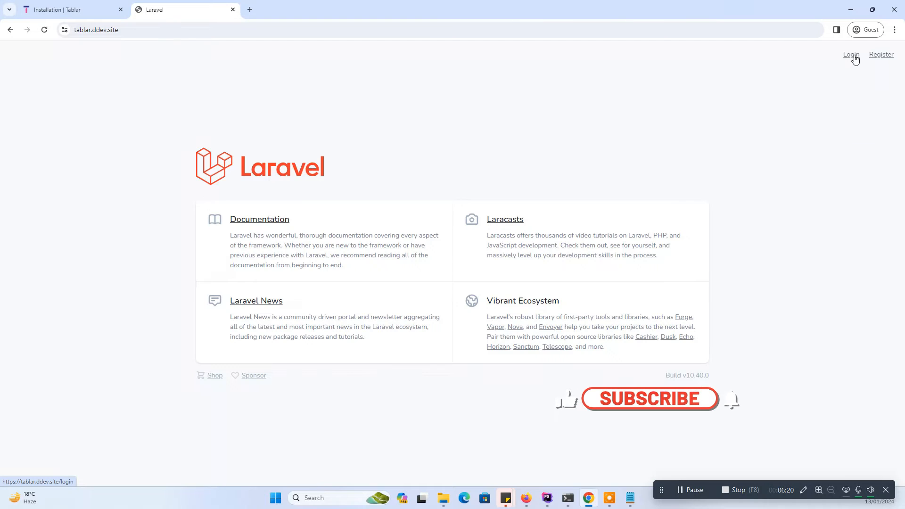
left_click(849, 54)
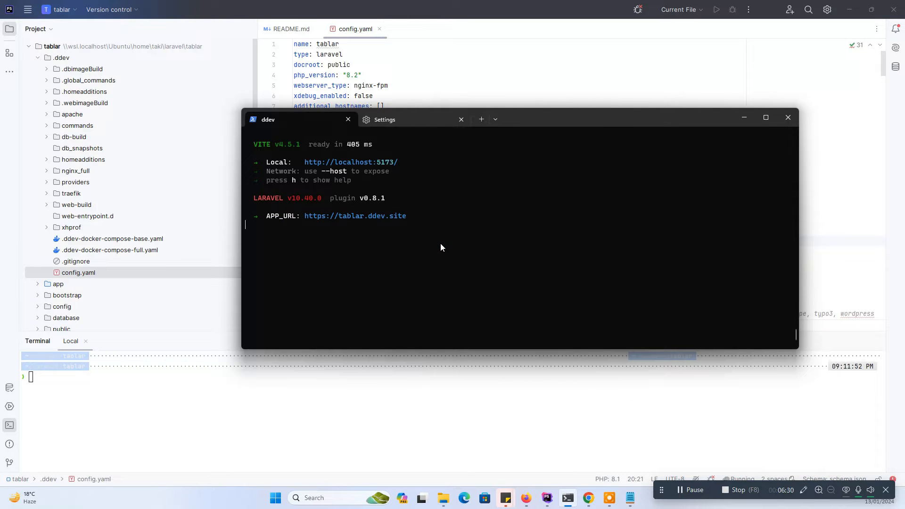
mouse_move(495, 273)
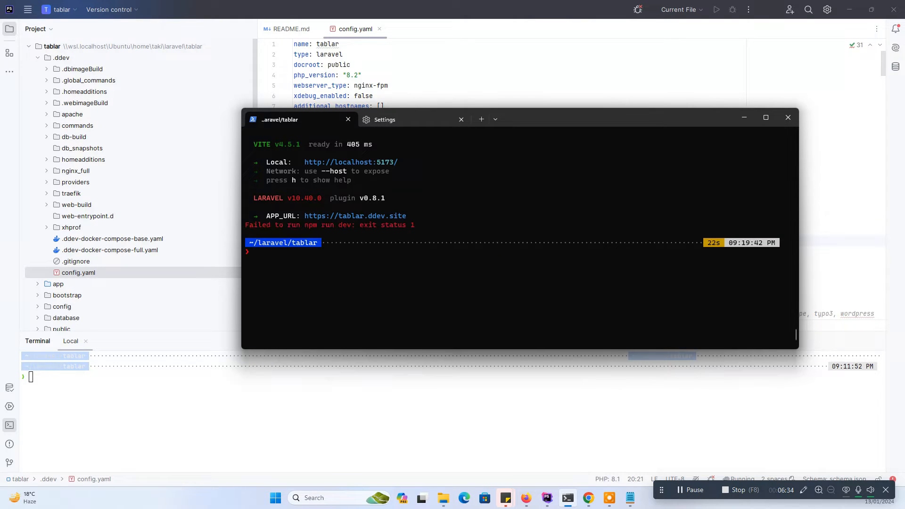
mouse_move(495, 261)
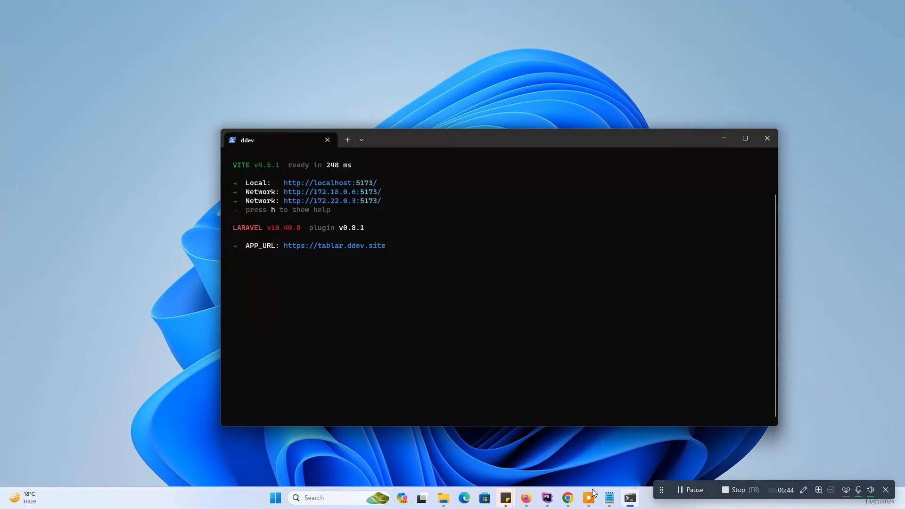
Sign up an admin account and land on the Tablar dashboard with the Invoices table
left_click(567, 498)
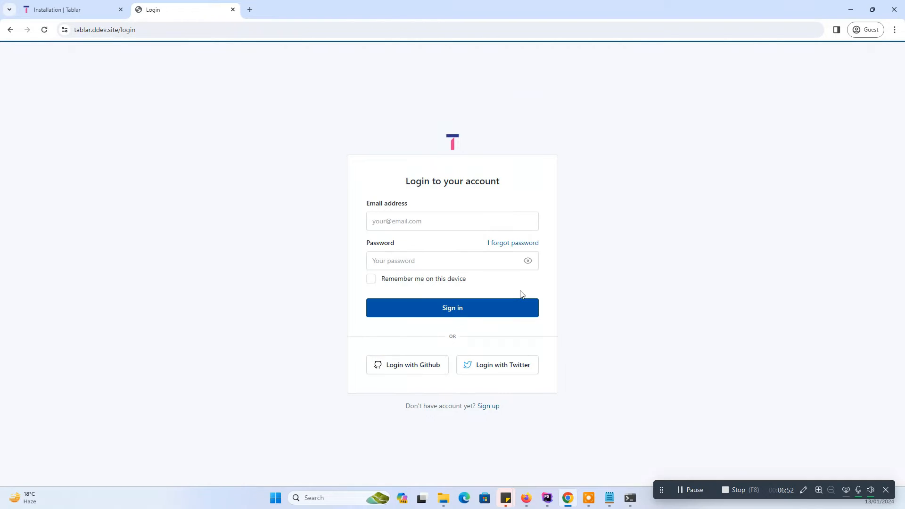
left_click(487, 406)
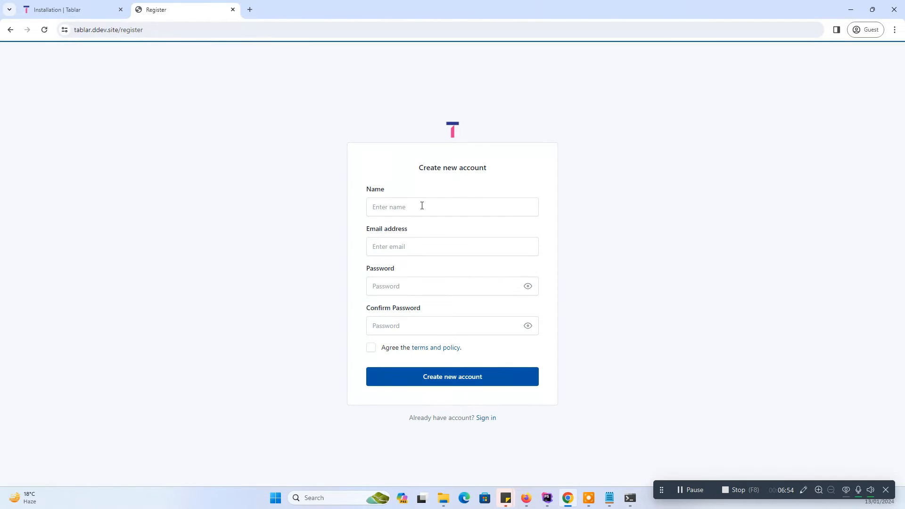
type("admin")
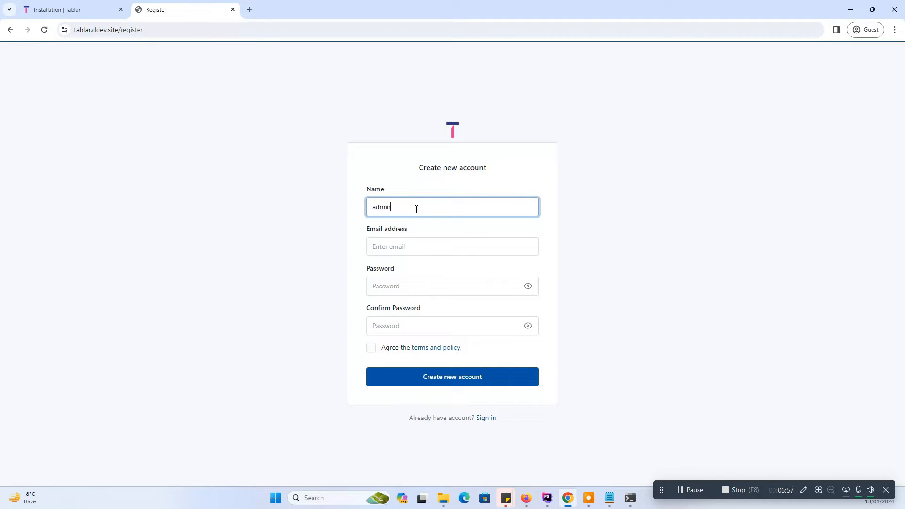
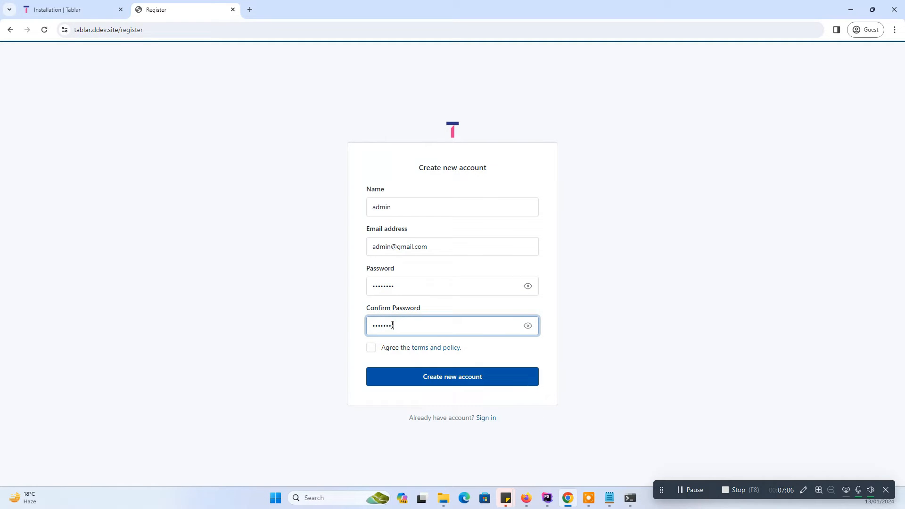
left_click(452, 376)
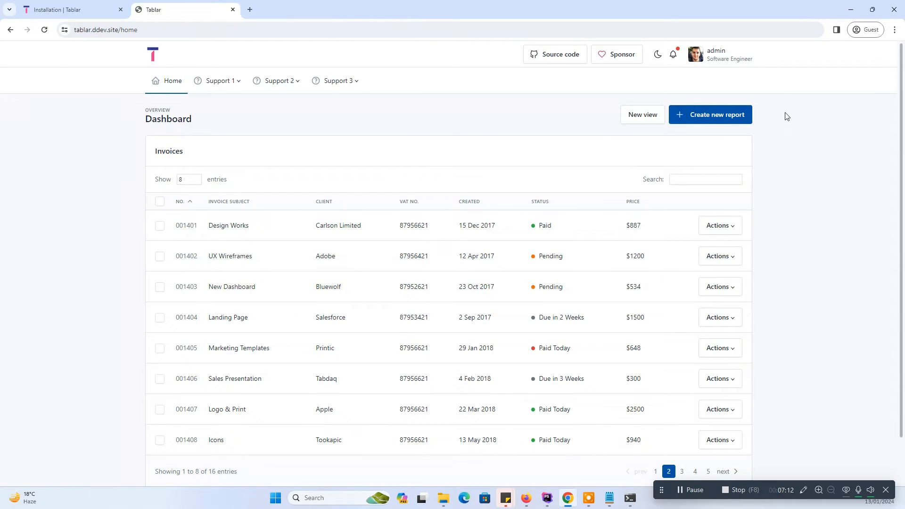
Scroll the Tablar Kit docs to Installation and copy the composer require takielias/tablar-kit command
left_click(69, 10)
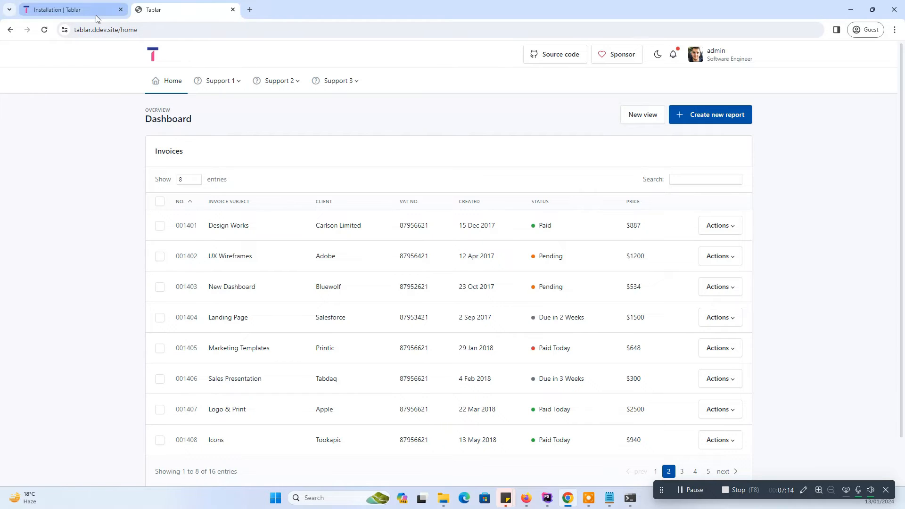
mouse_move(74, 9)
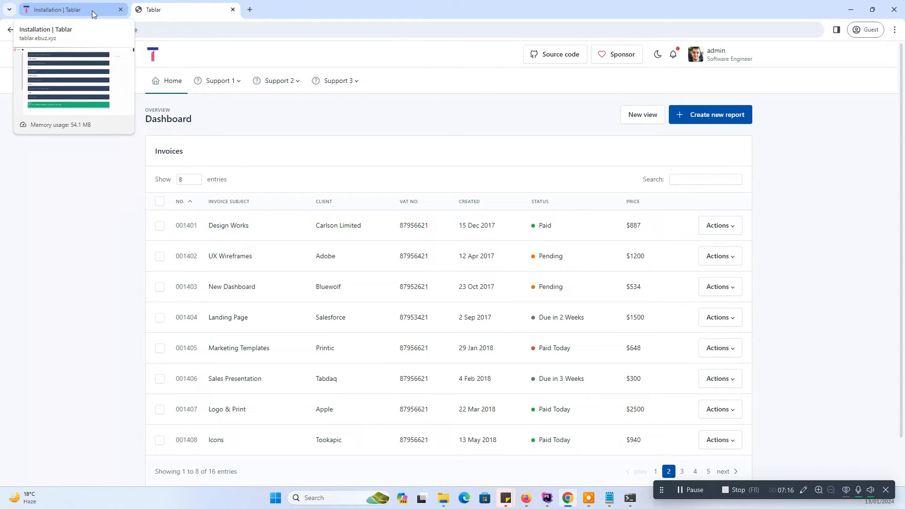
left_click(70, 9)
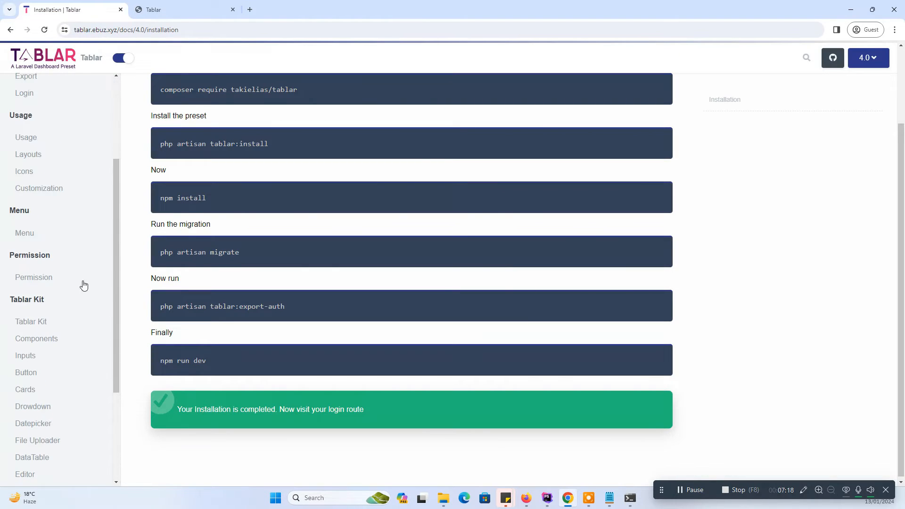
left_click(24, 232)
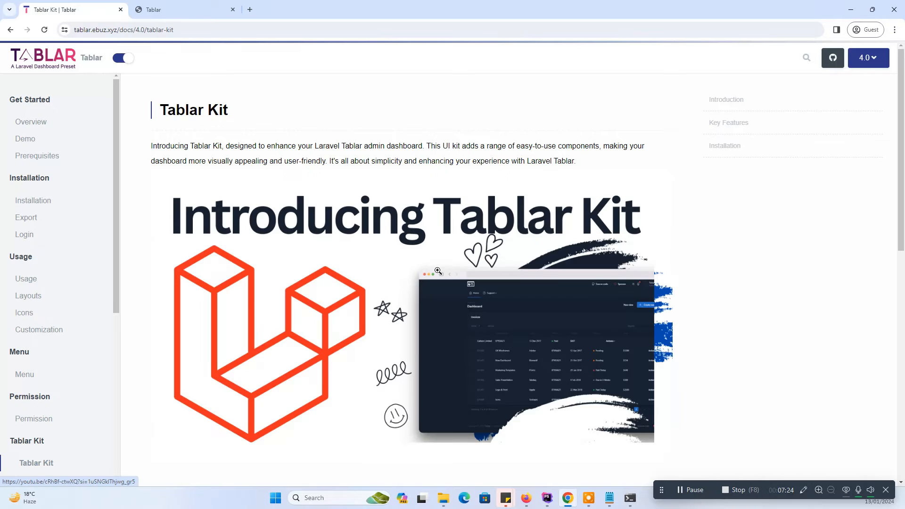
scroll("down", 3)
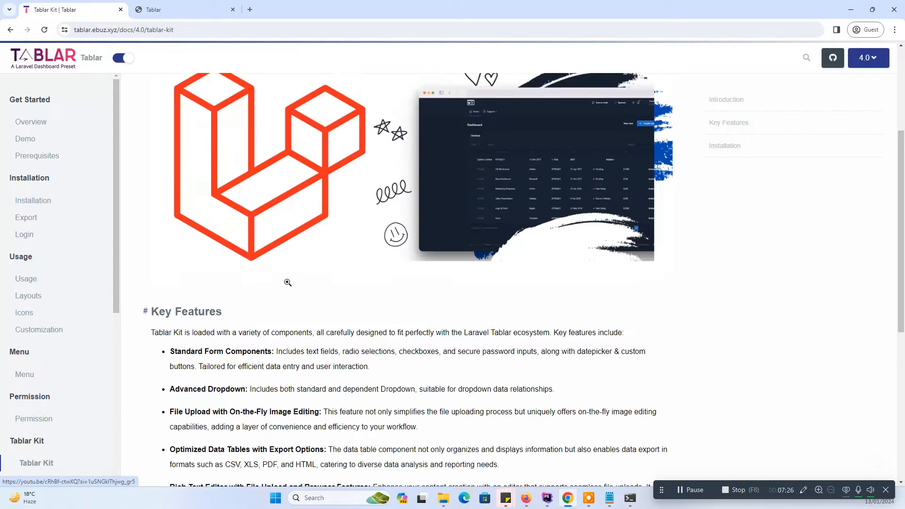
scroll("down", 3)
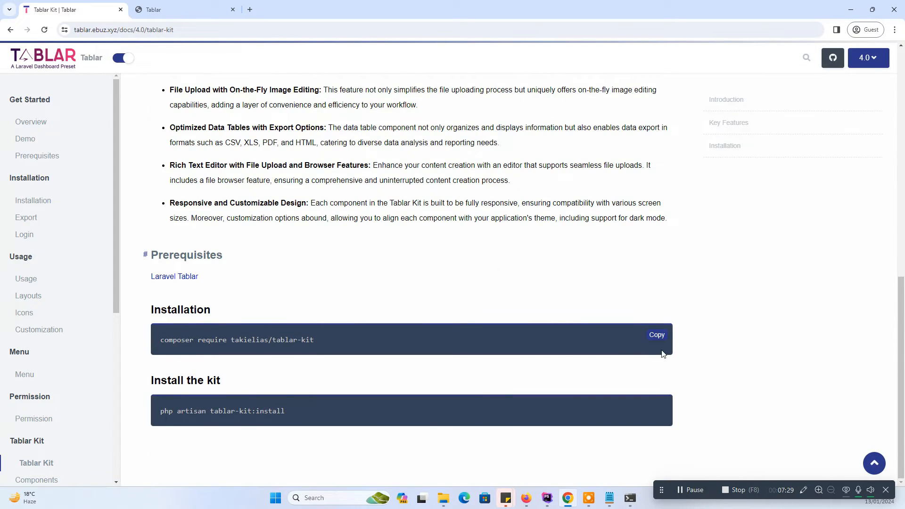
left_click(626, 497)
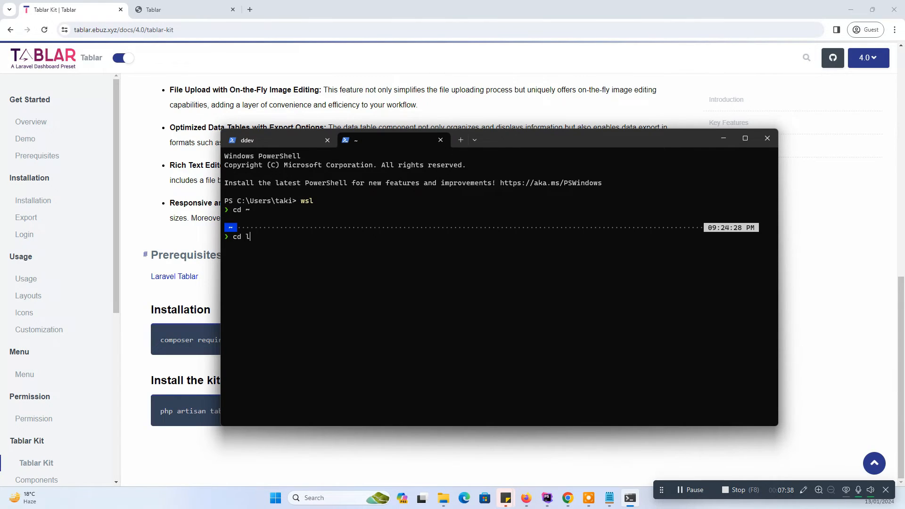
In ~/laravel/tablar run composer require takielias/tablar-kit and ddev php artisan tablar-kit:install
type("aravel/tablar")
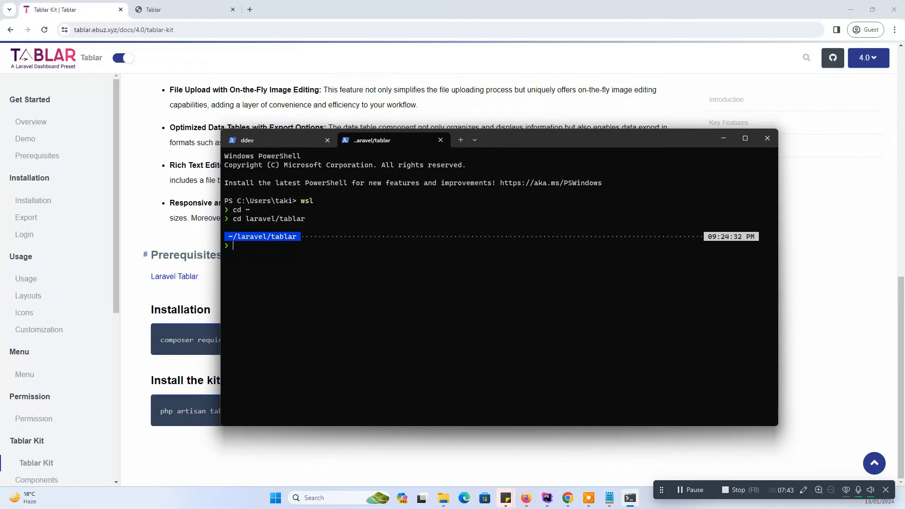
type("composer require takielias/tablar-kit")
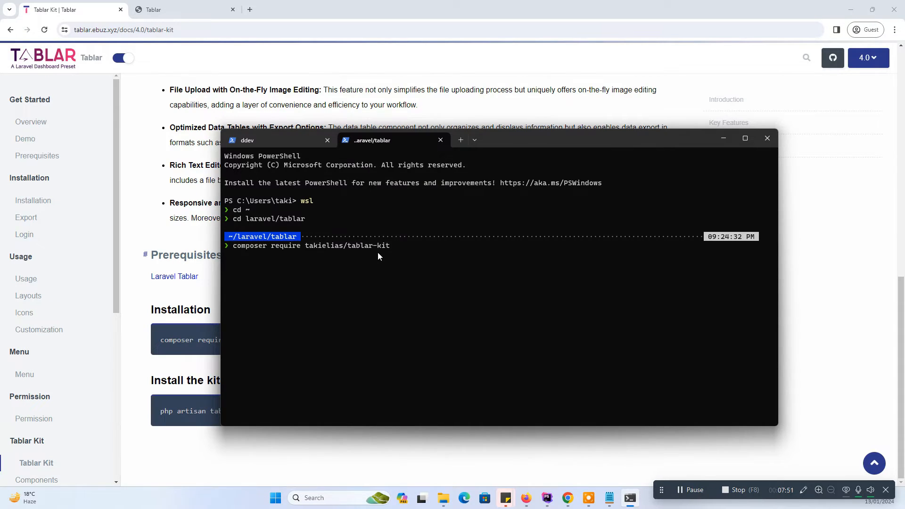
type("ddev")
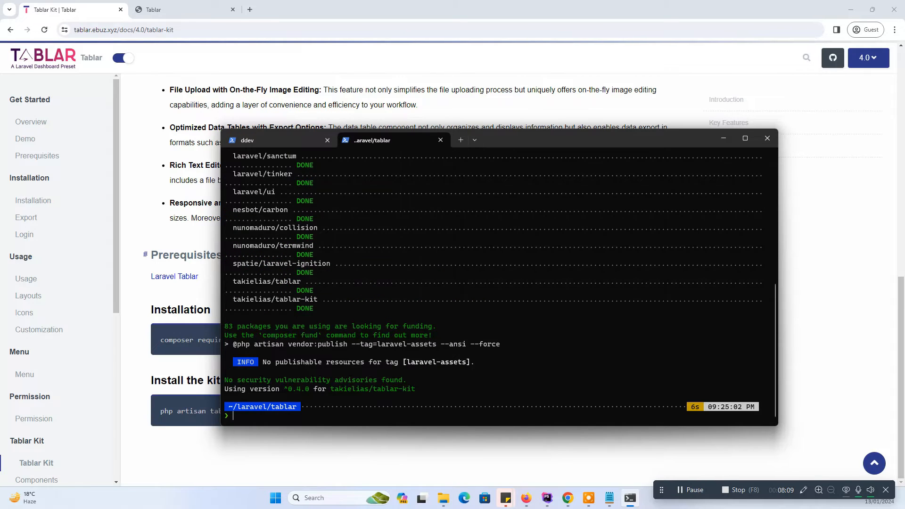
mouse_move(275, 60)
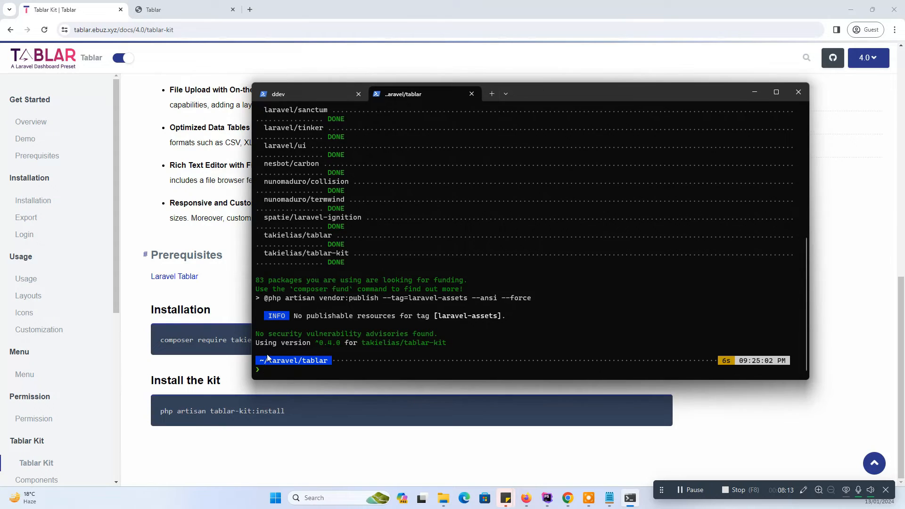
left_click(653, 406)
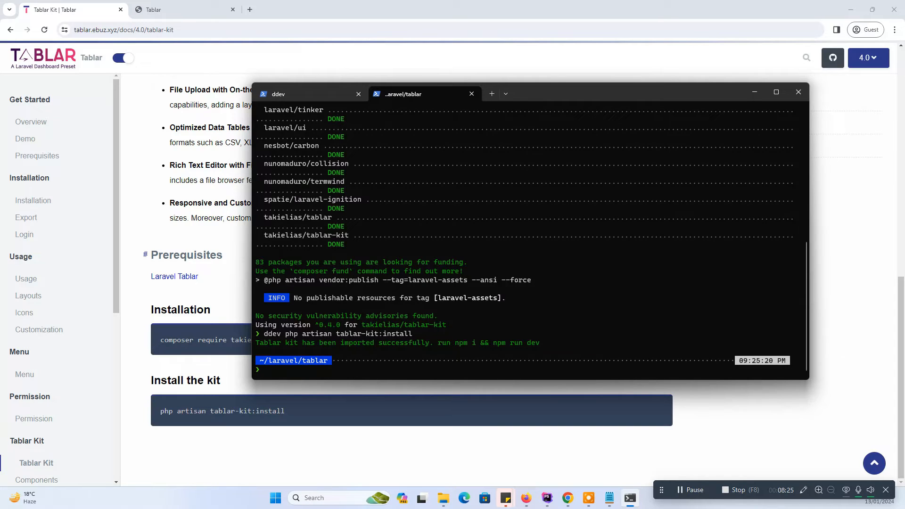
left_click(279, 94)
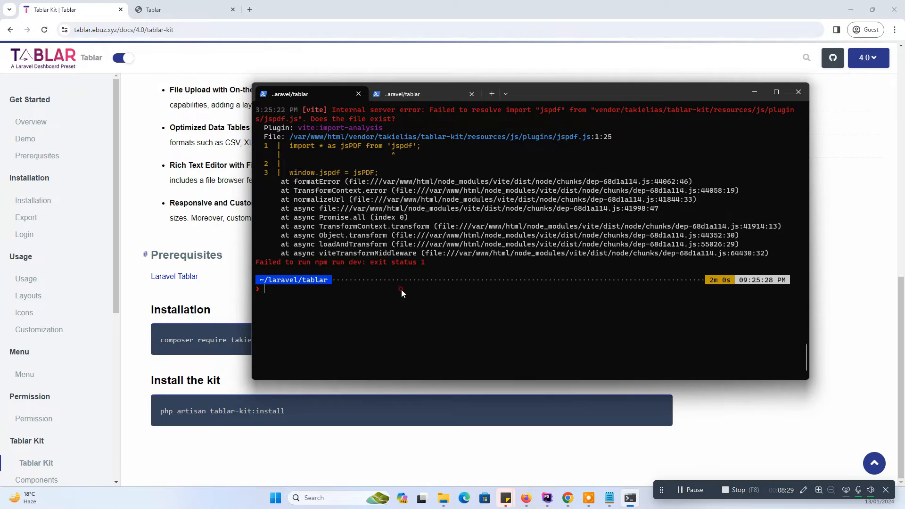
Run ddev npm i to add the dependencies, then ddev npm run dev so Vite reports ready
type("ddev npm run dev")
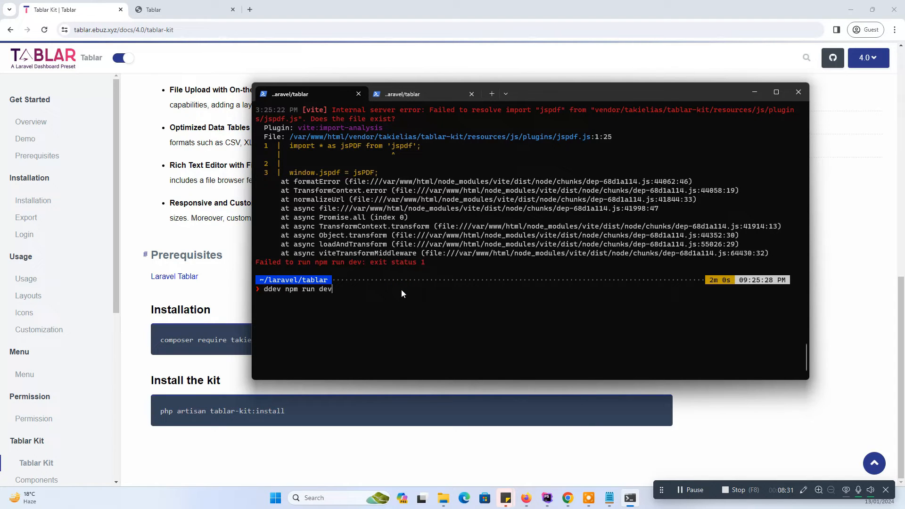
key("BackSpace")
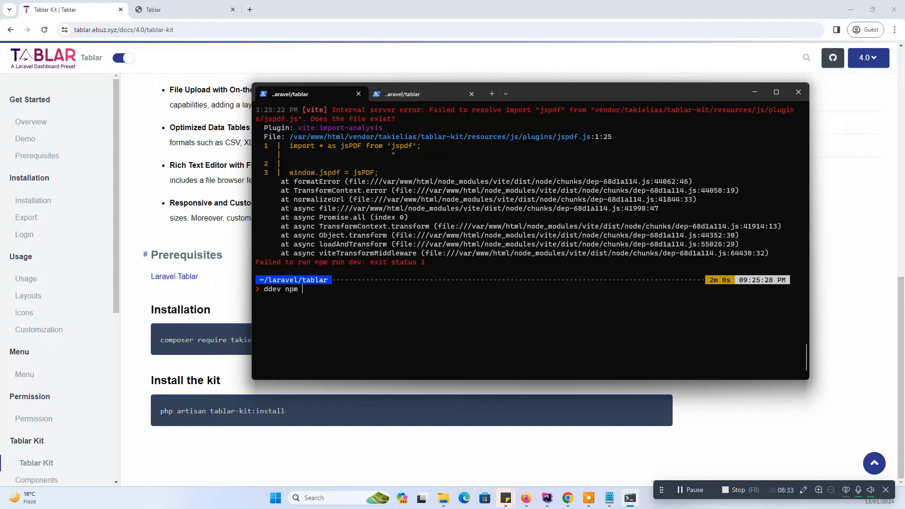
type("i")
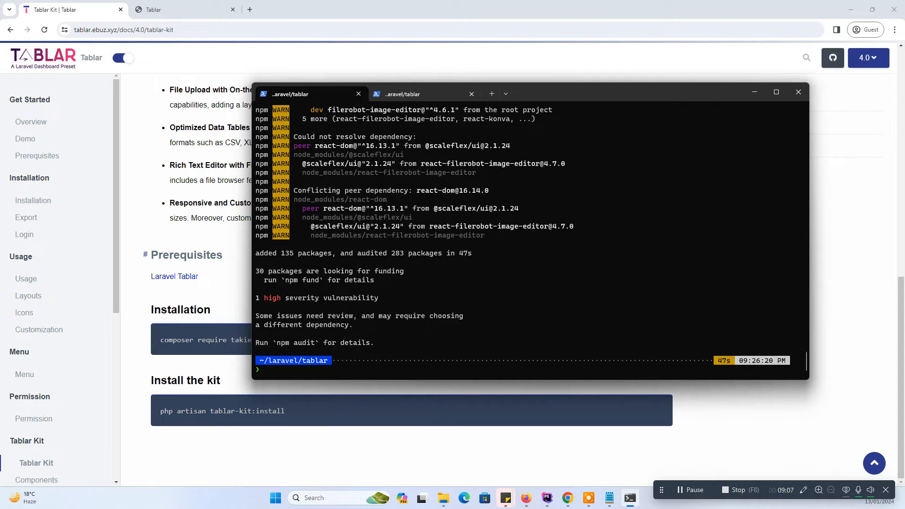
type("ddev npm ru")
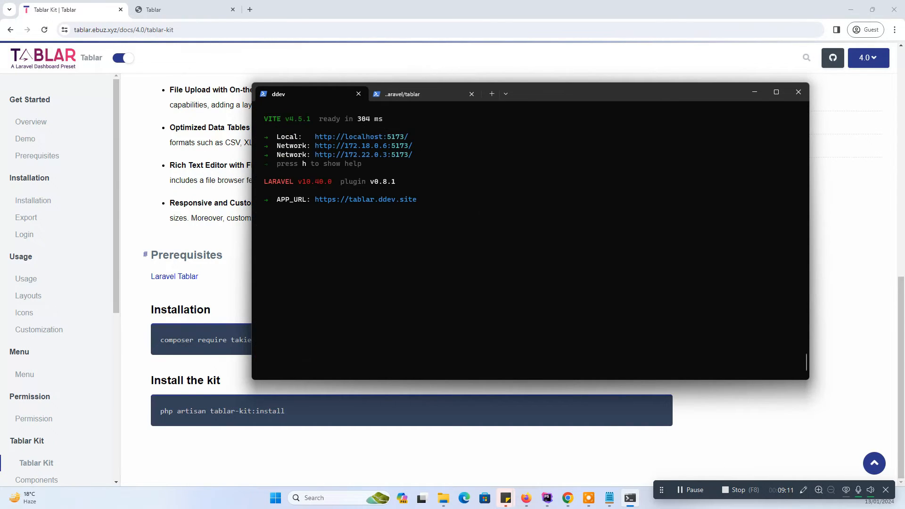
Reload the Tablar dashboard, then return to the docs and go to Tablar Kit Components
left_click(185, 10)
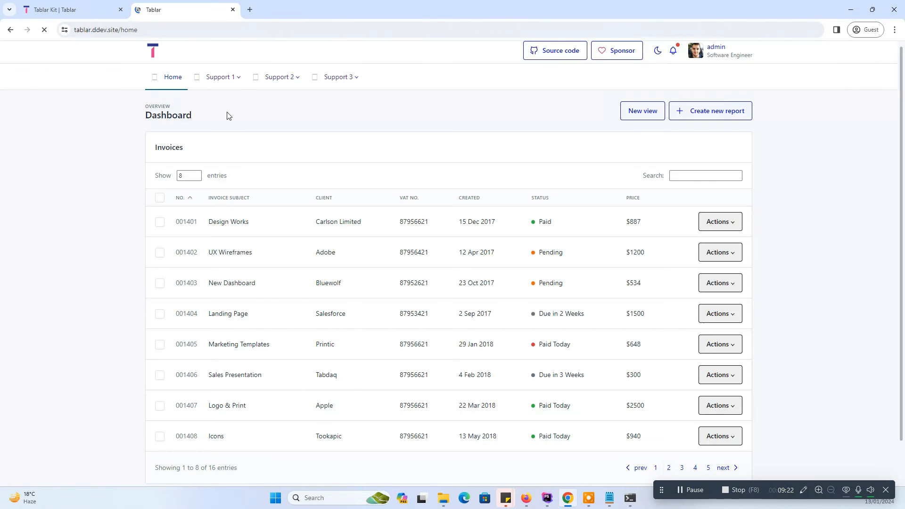
left_click(668, 468)
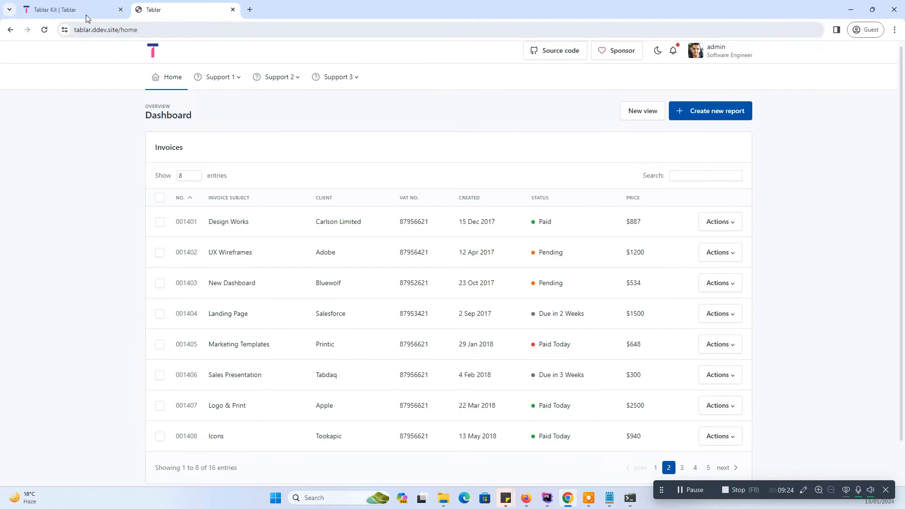
mouse_move(64, 10)
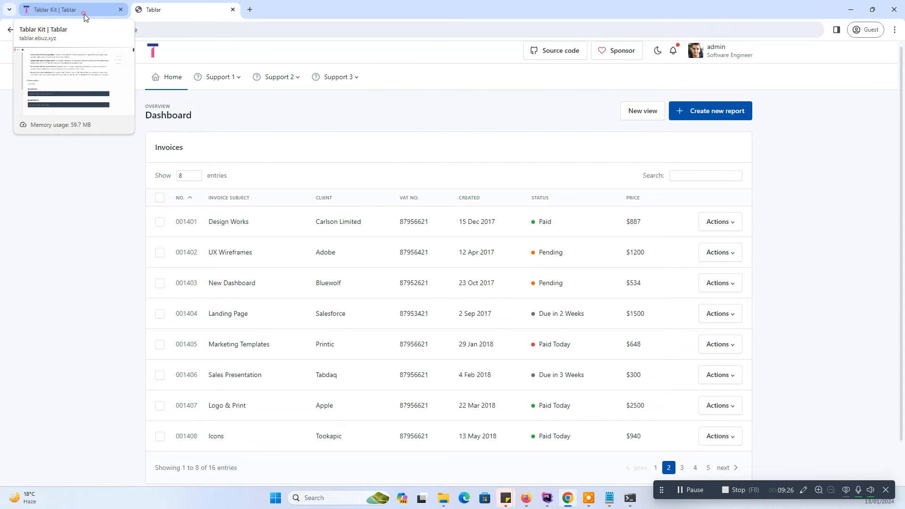
left_click(70, 10)
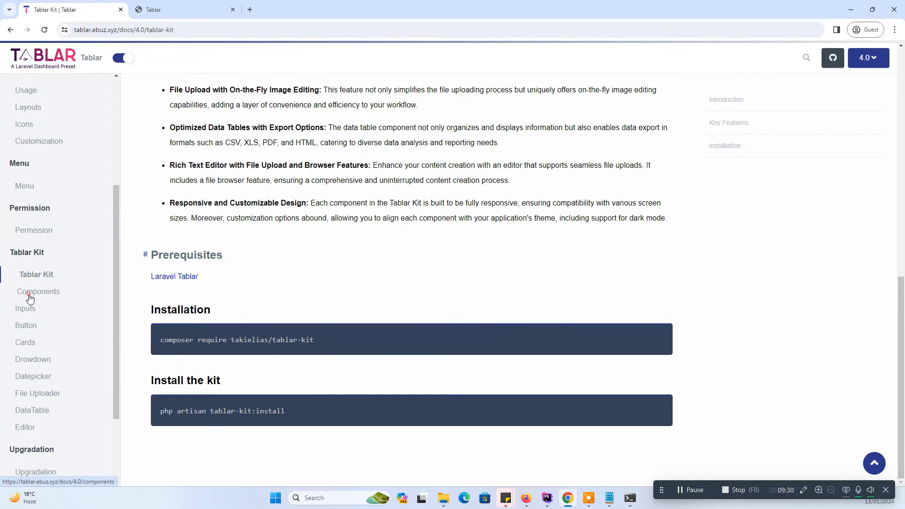
left_click(39, 290)
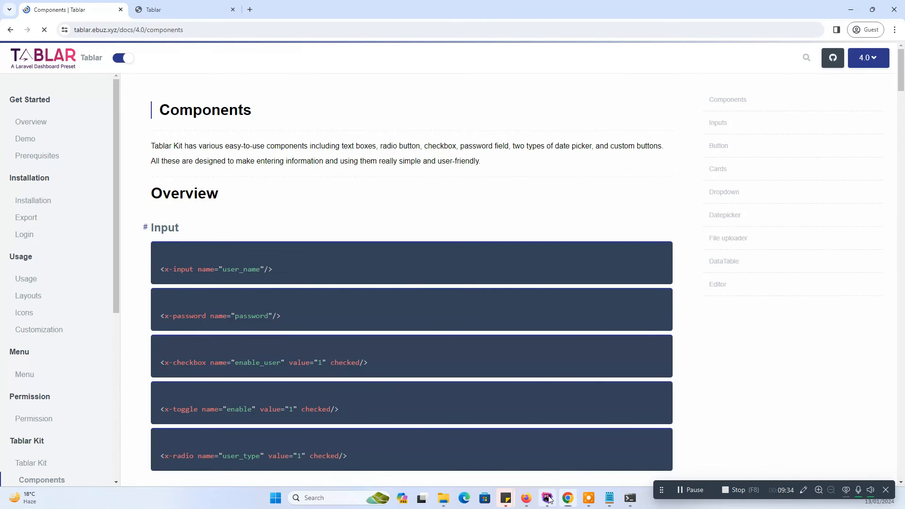
In PhpStorm replace the Invoices card body in resources/views/home.blade.php with an <x-input>
left_click(546, 498)
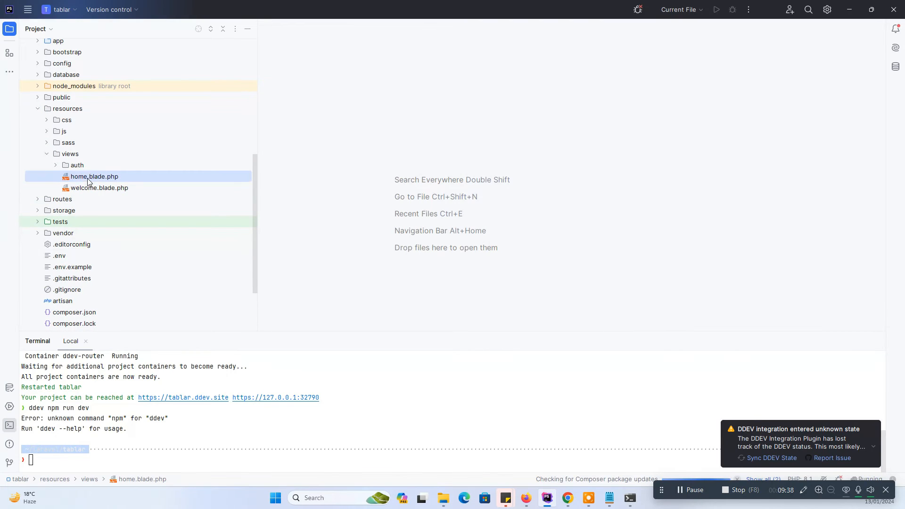
double_click(95, 175)
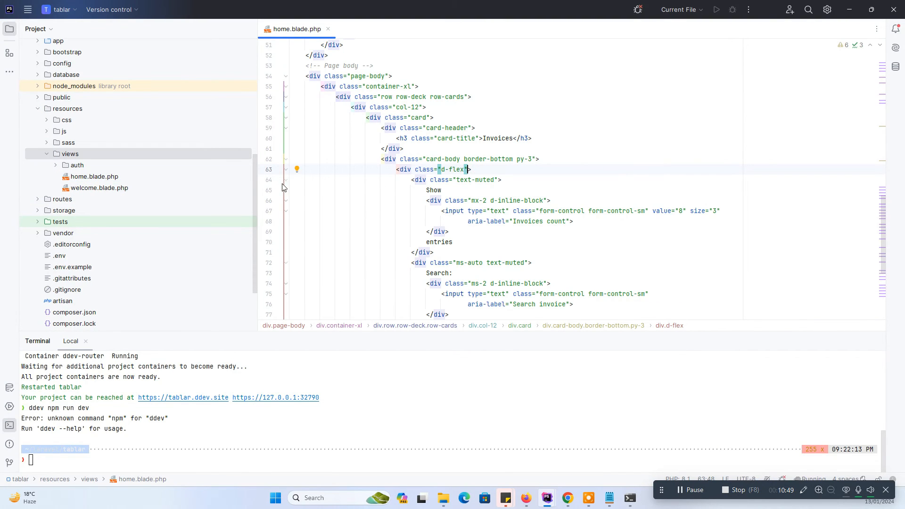
left_click(285, 179)
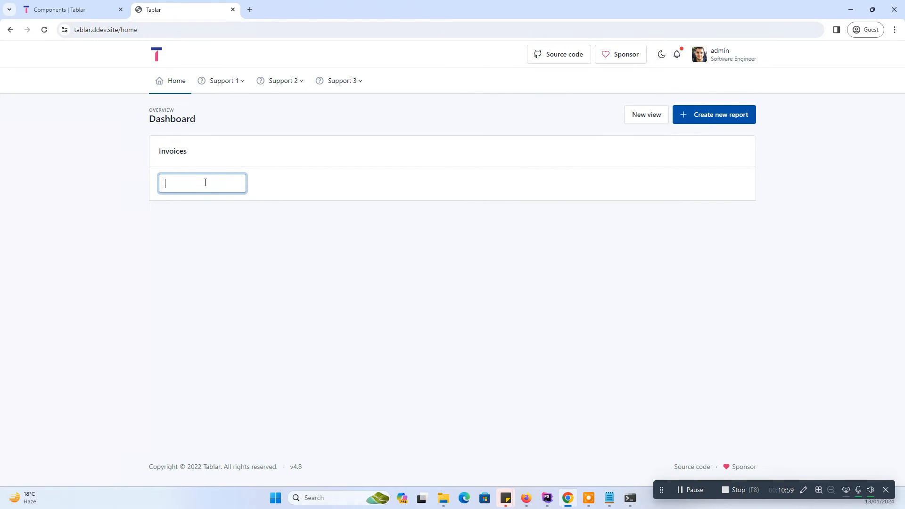
Copy the x-form-button Sign Out snippet into home.blade.php and check the dashboard
left_click(69, 10)
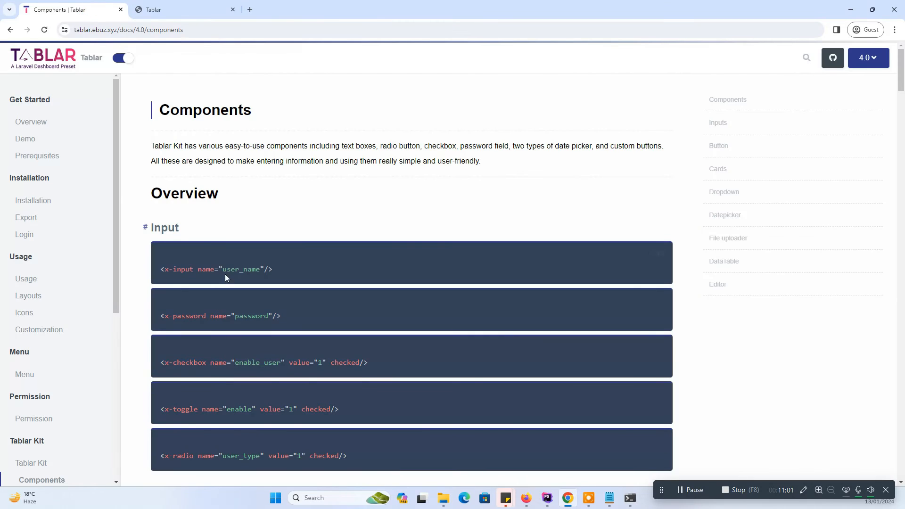
scroll("down", 3)
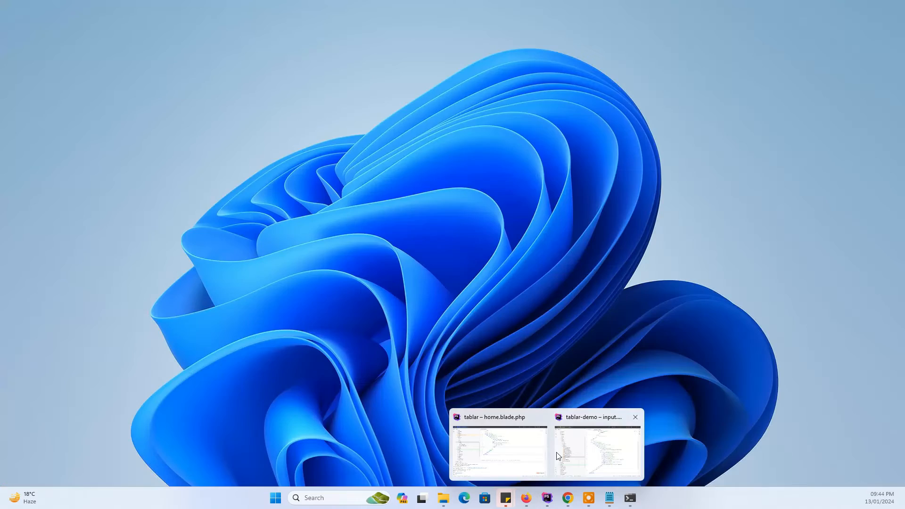
left_click(499, 447)
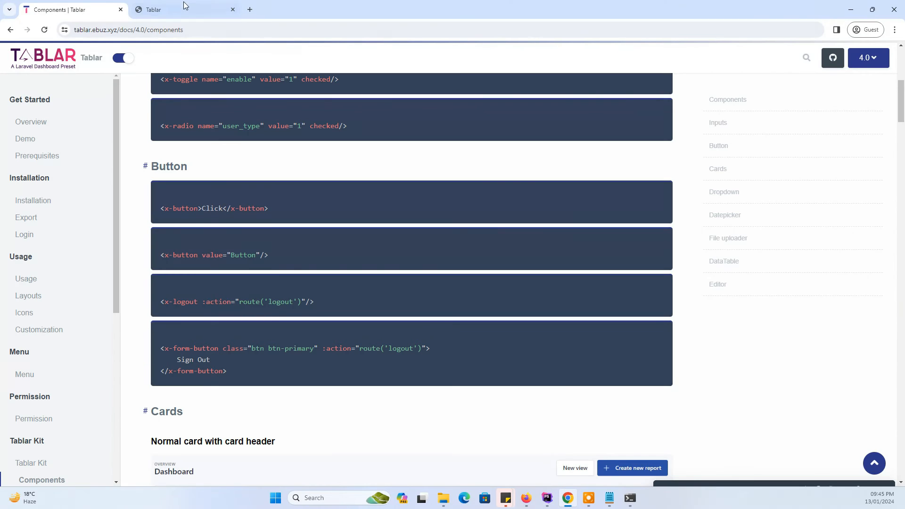
left_click(167, 10)
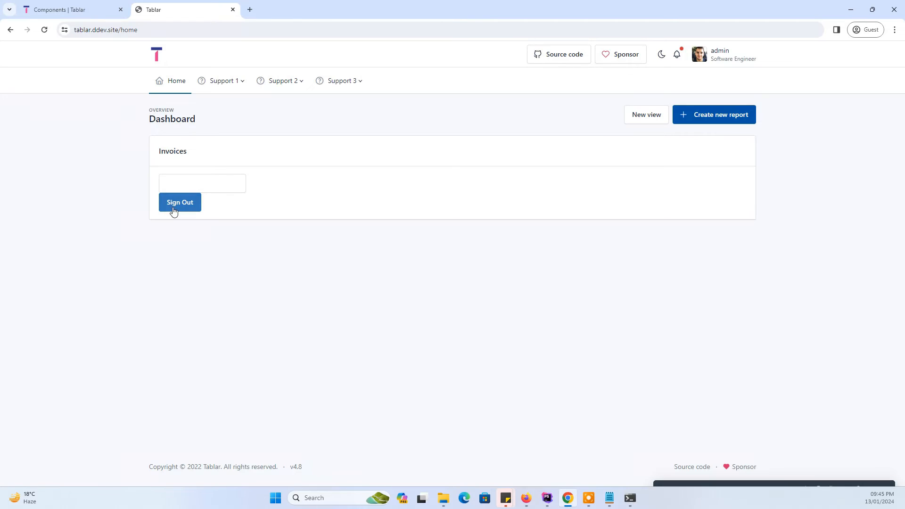
Test the Sign Out button, then log back in as admin to reach the dashboard again
left_click(179, 203)
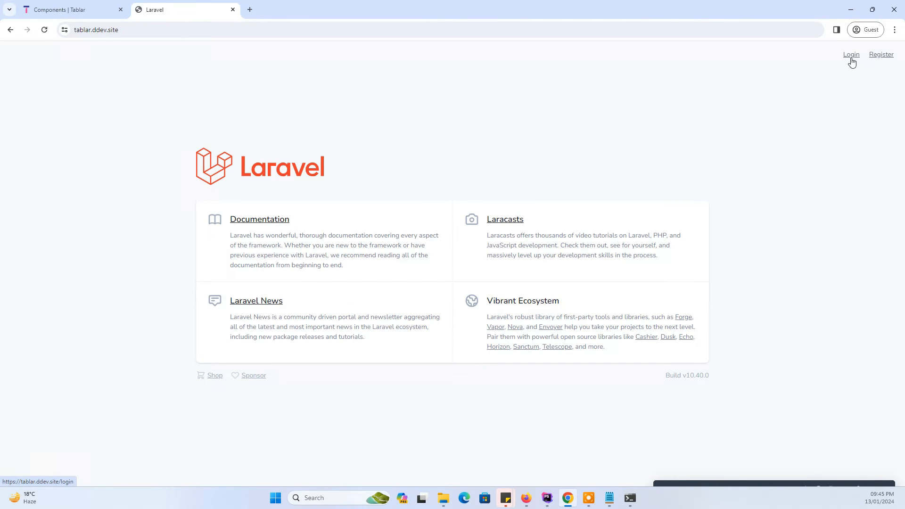
left_click(851, 54)
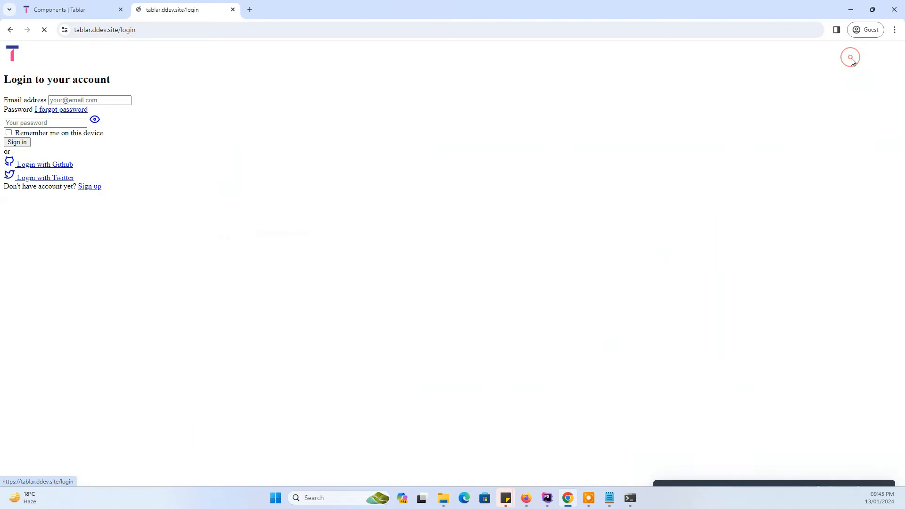
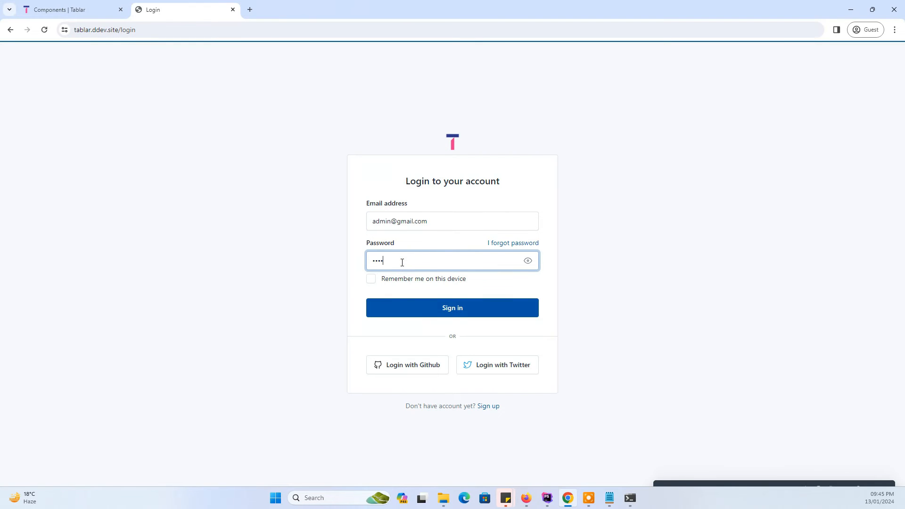
left_click(452, 307)
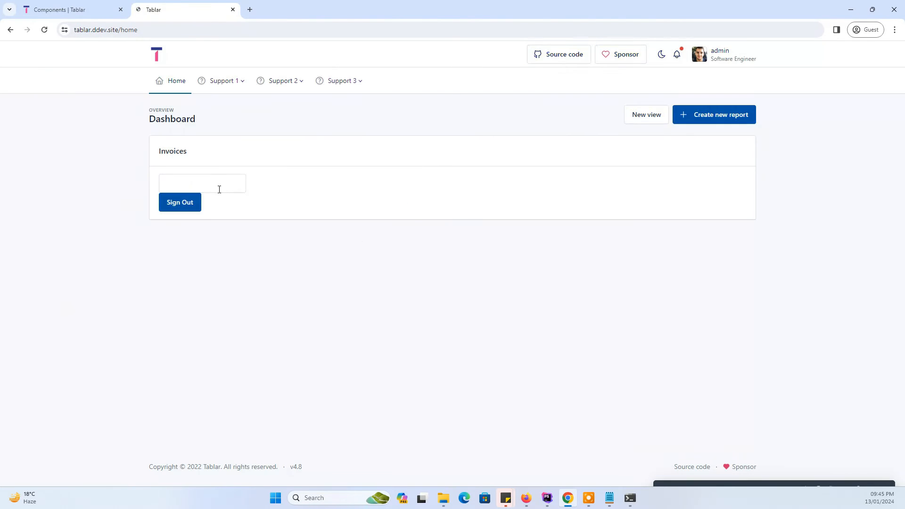
left_click(68, 9)
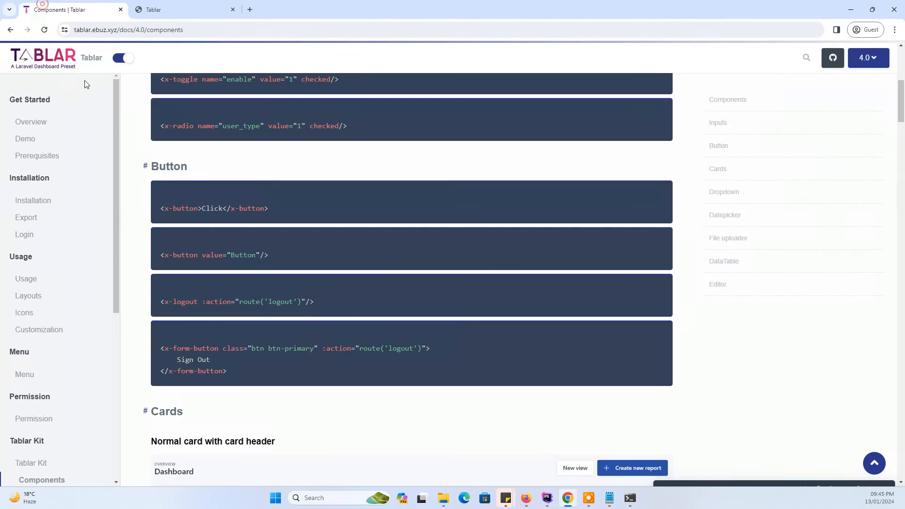
Paste the stamp card, then the red NEW ribbon card snippet into home.blade.php's Invoices card
scroll("down", 3)
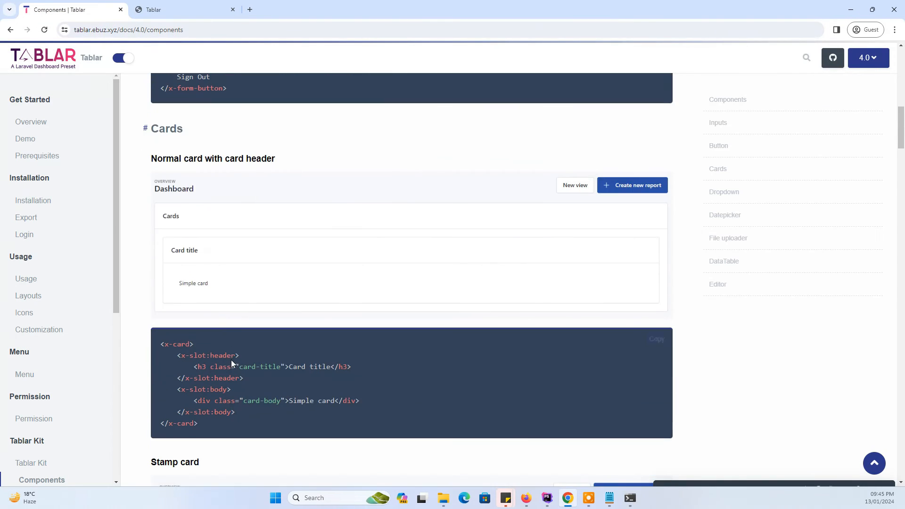
scroll("down", 3)
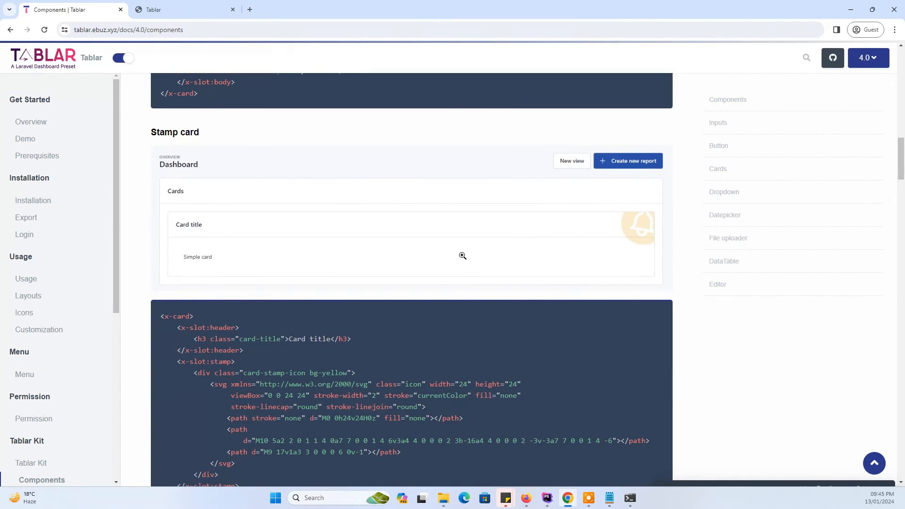
scroll("down", 3)
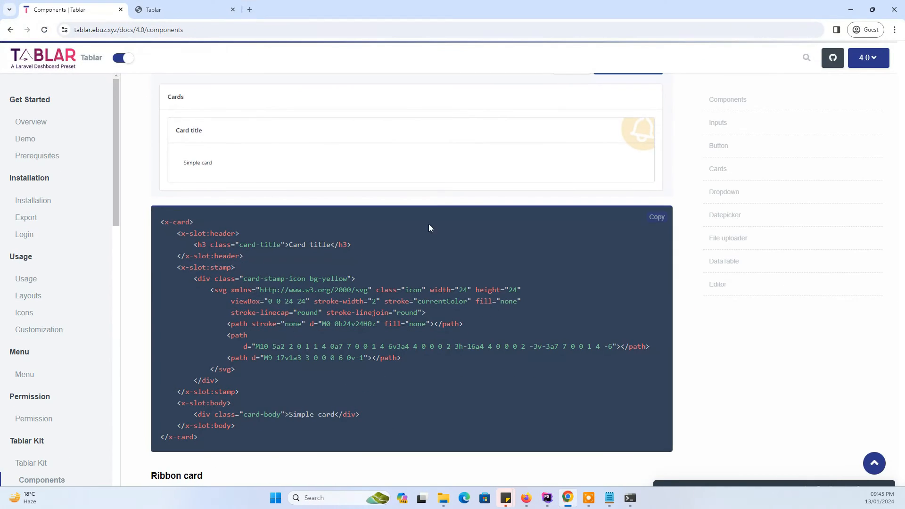
left_click(546, 498)
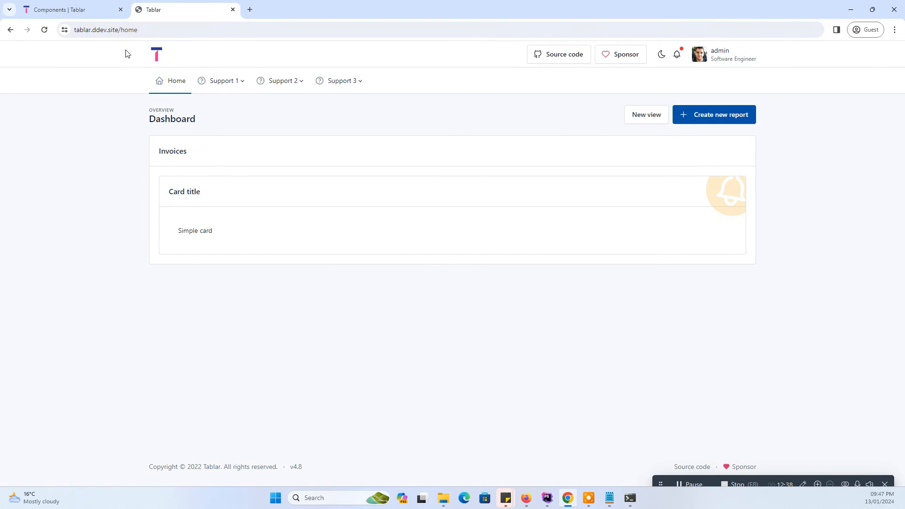
left_click(69, 10)
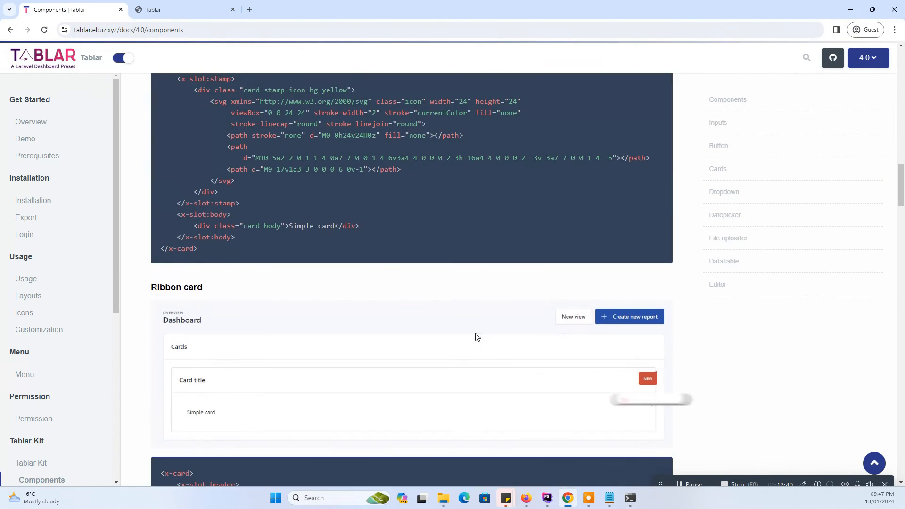
scroll("down", 3)
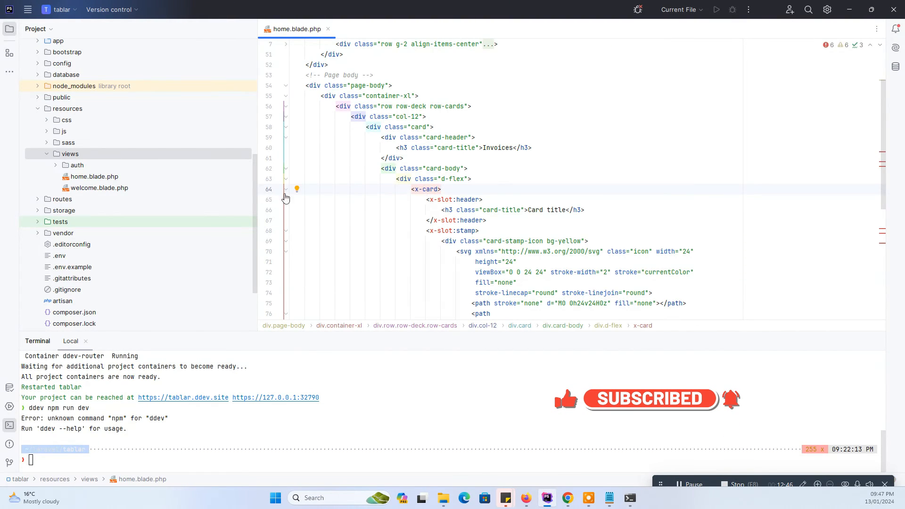
left_click(285, 190)
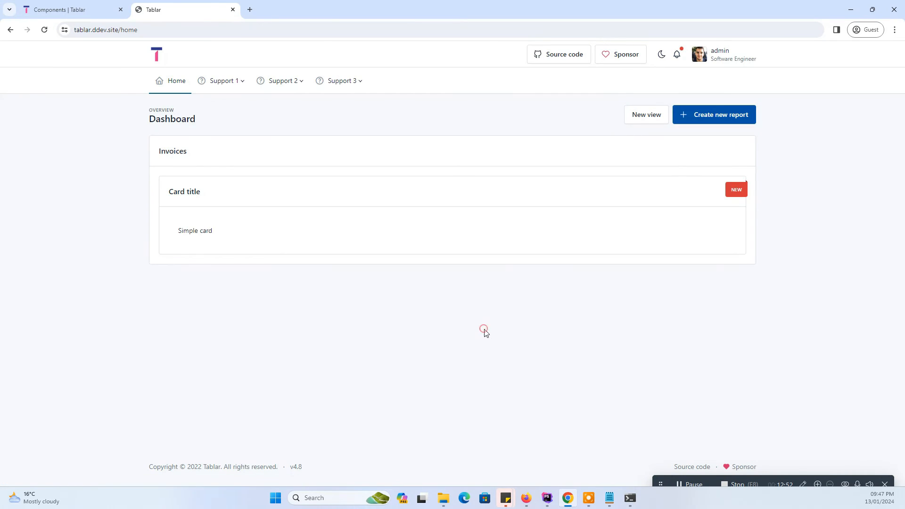
From the Datepicker docs, add <x-flat-picker name="admission_date"> to the home page markup
left_click(69, 10)
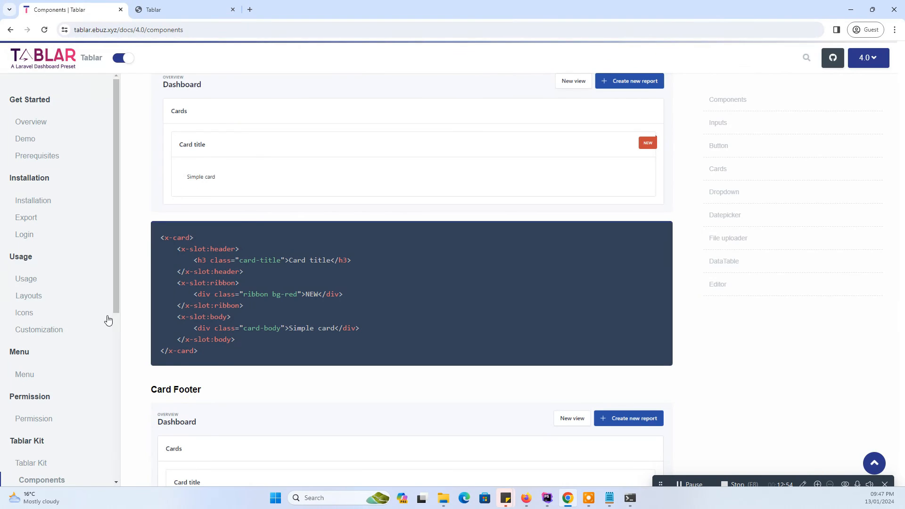
scroll("down", 3)
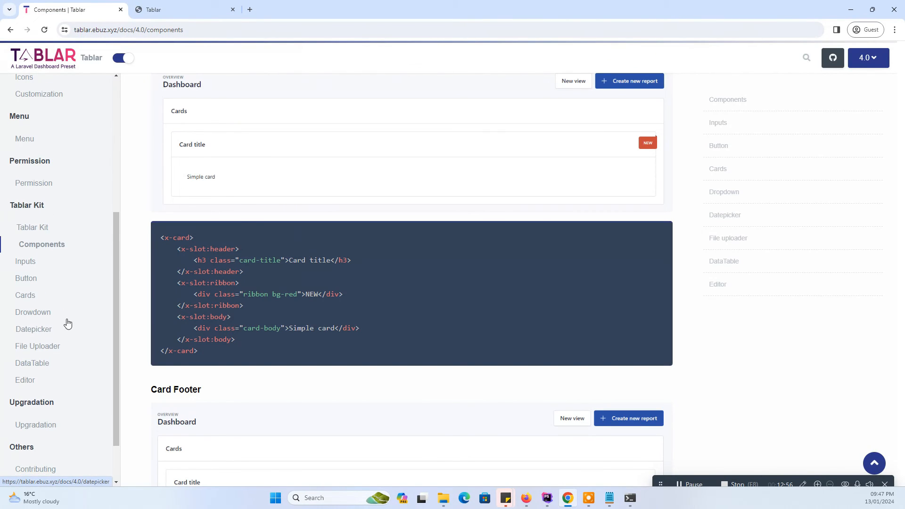
mouse_move(37, 333)
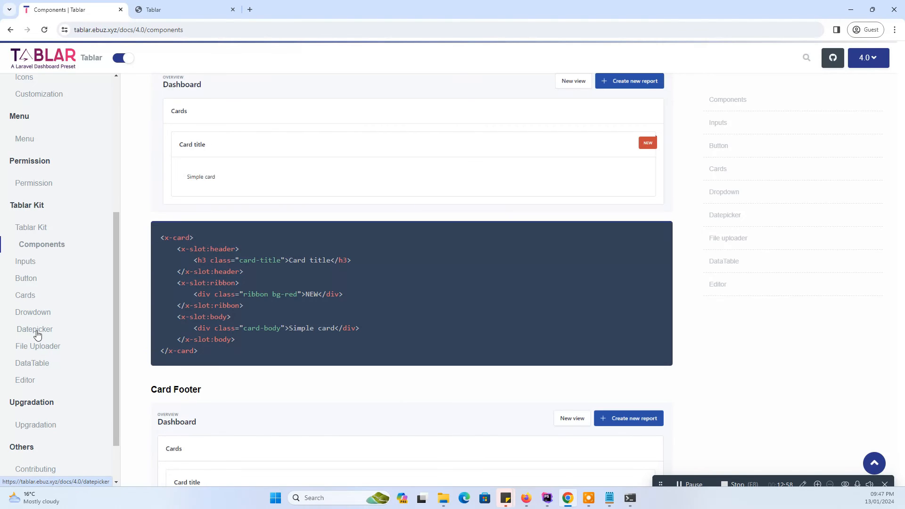
left_click(33, 329)
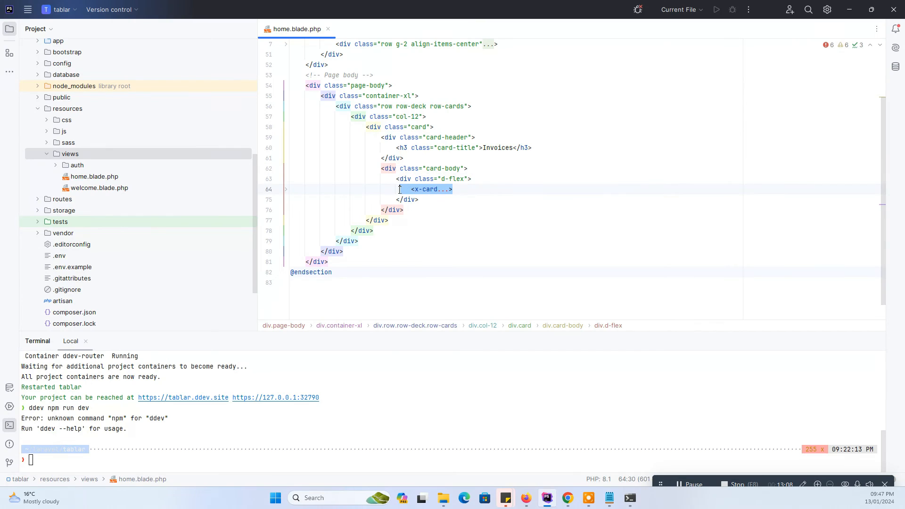
type("<x-flat-picker name=\"admission_date\"></x-flat-picker>")
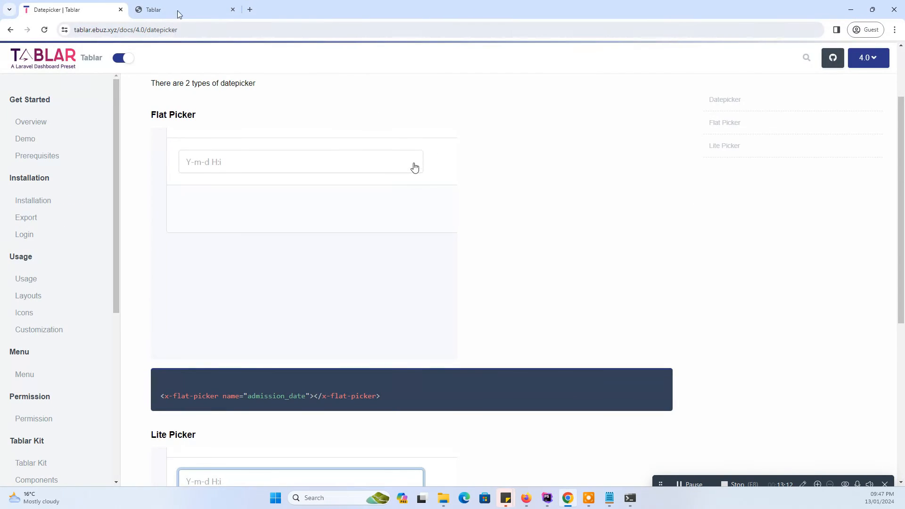
Replace the flat picker with <x-filepond name="profile_image"/> and upload a screenshot on the dashboard
left_click(167, 9)
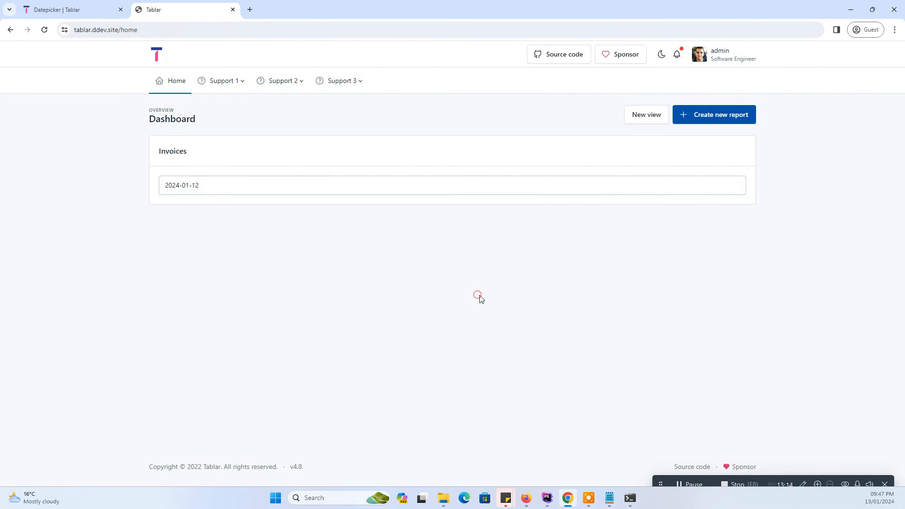
left_click(69, 10)
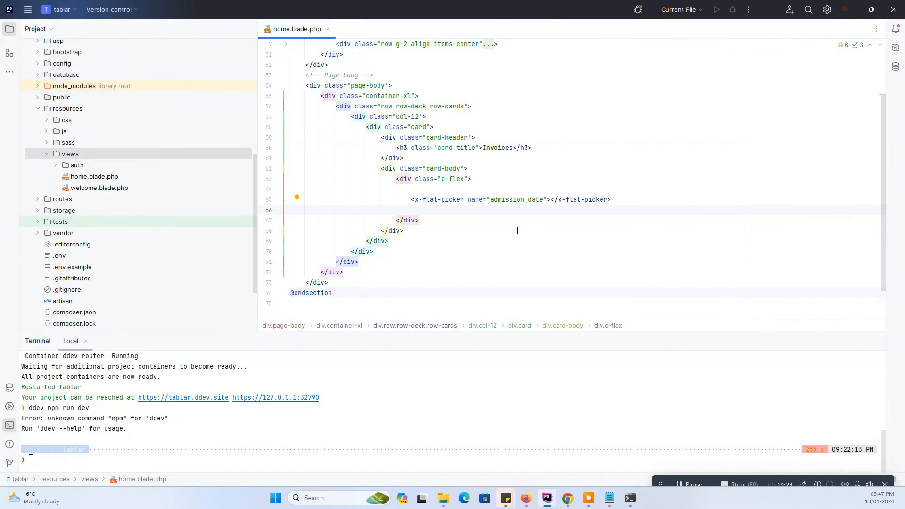
type("<x-filepond name=\"profile_image\"/>")
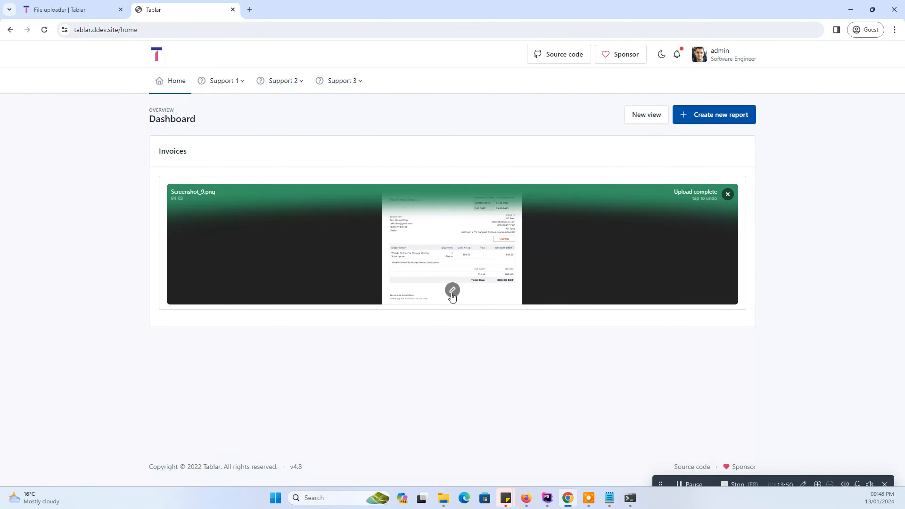
mouse_move(452, 257)
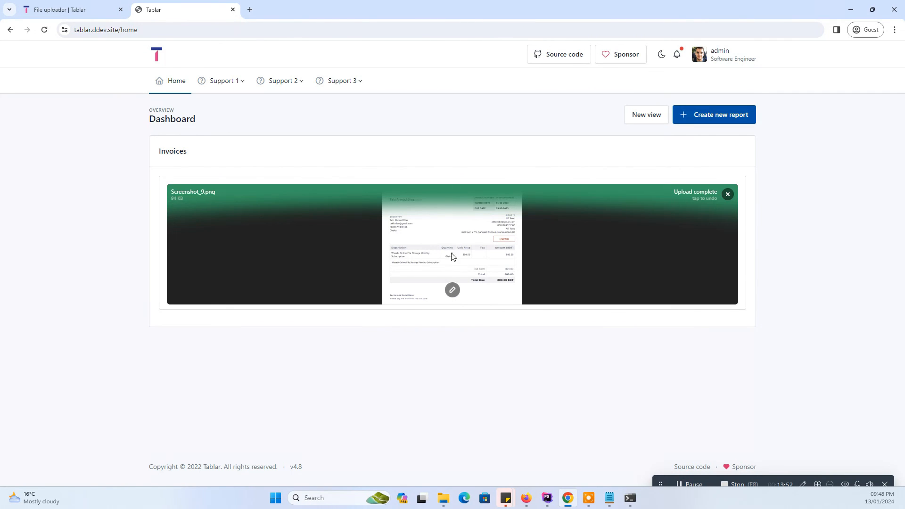
mouse_move(460, 239)
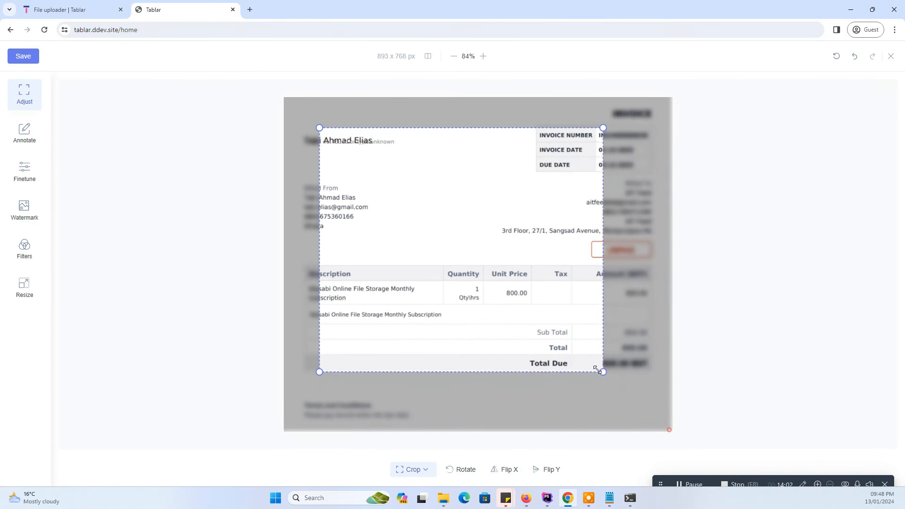
Save the cropped top-left sender details of the invoice image back into the uploader
left_click(23, 56)
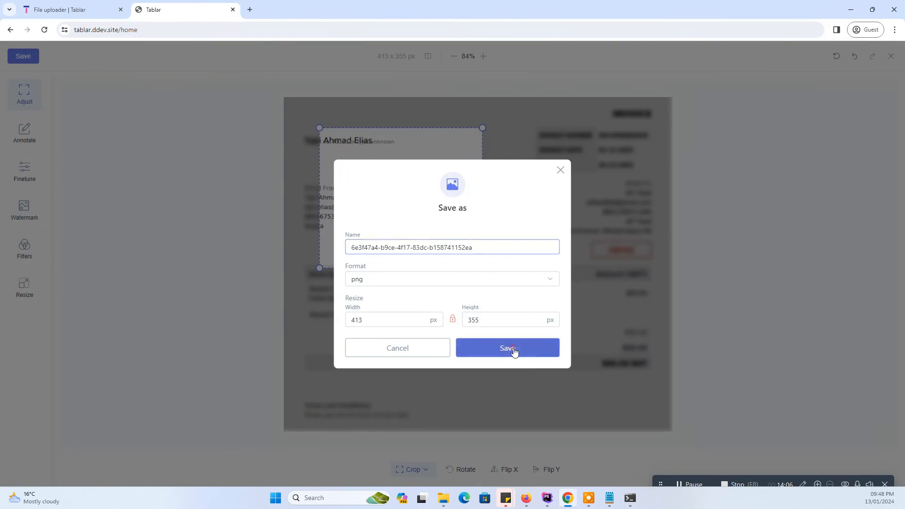
left_click(506, 347)
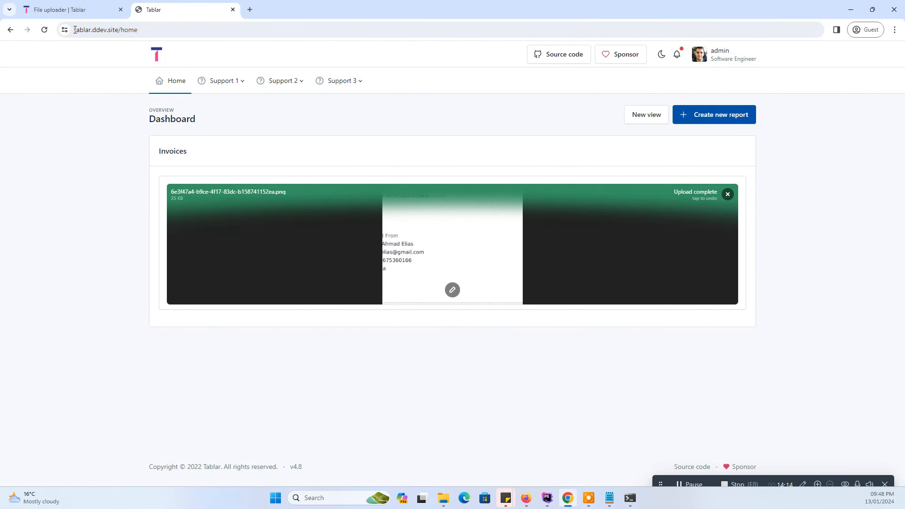
Show the File uploader docs scrolled to the General use case controller code
left_click(70, 9)
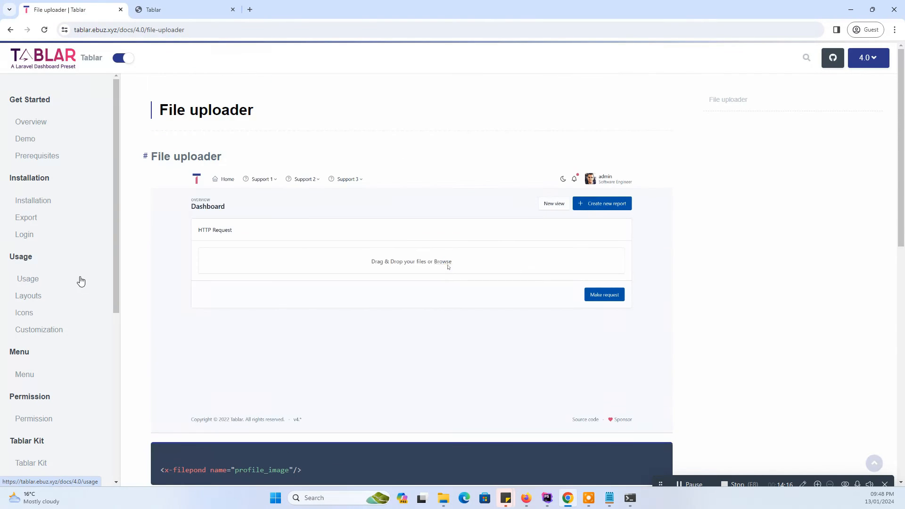
scroll("down", 3)
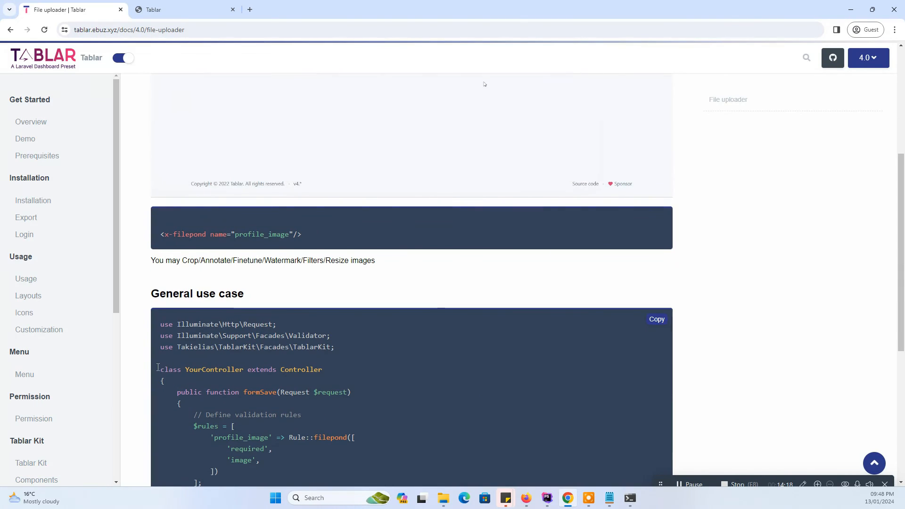